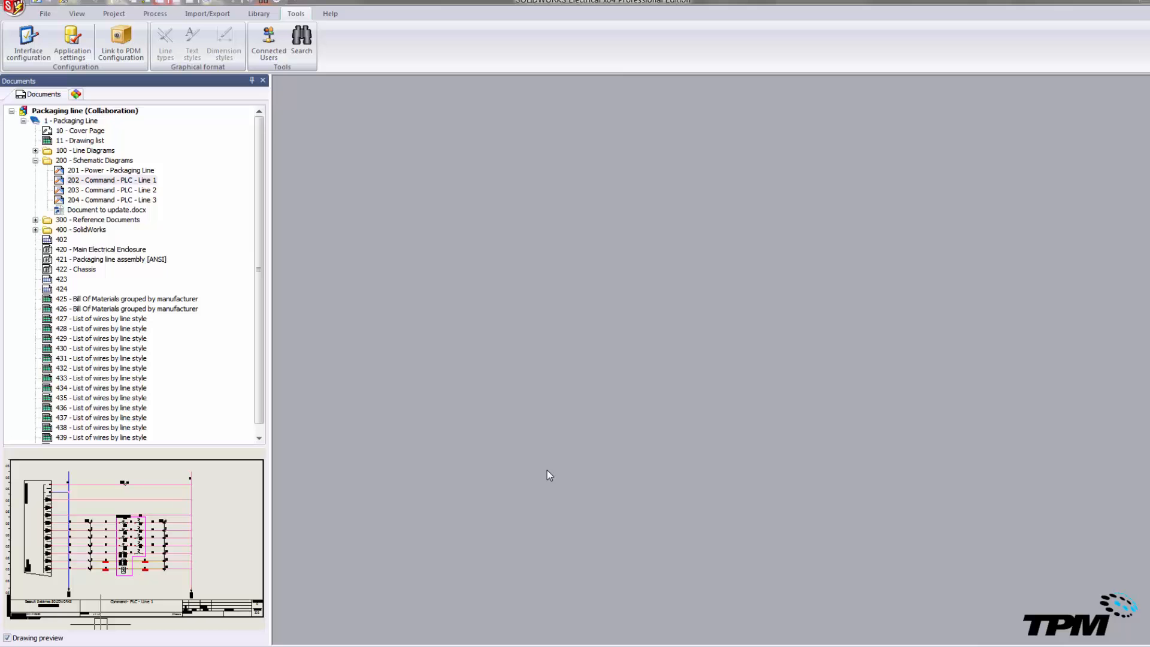
{"action": "mouse_move", "coordinate": [521, 453]}
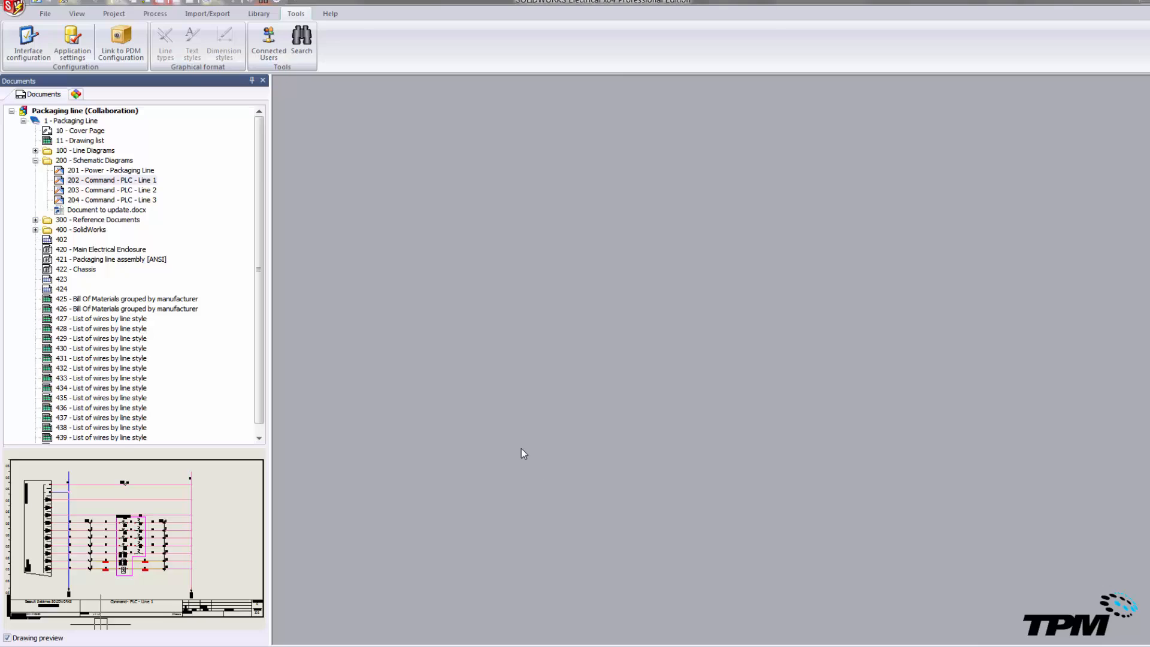
{"action": "mouse_move", "coordinate": [244, 88]}
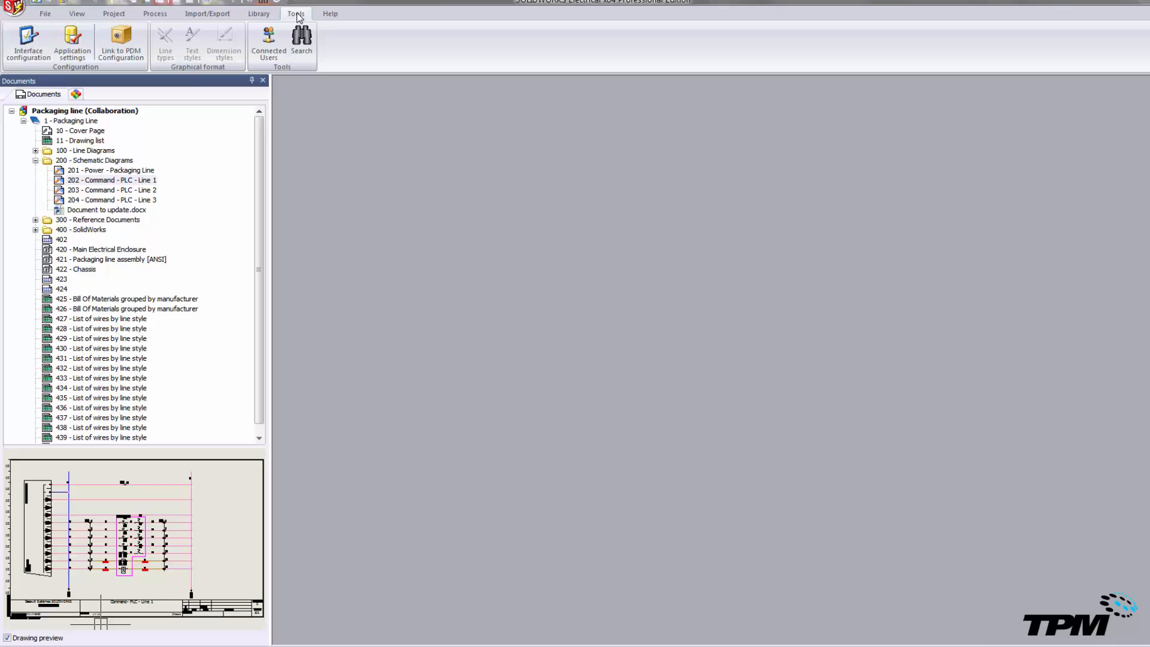
{"action": "mouse_move", "coordinate": [120, 65]}
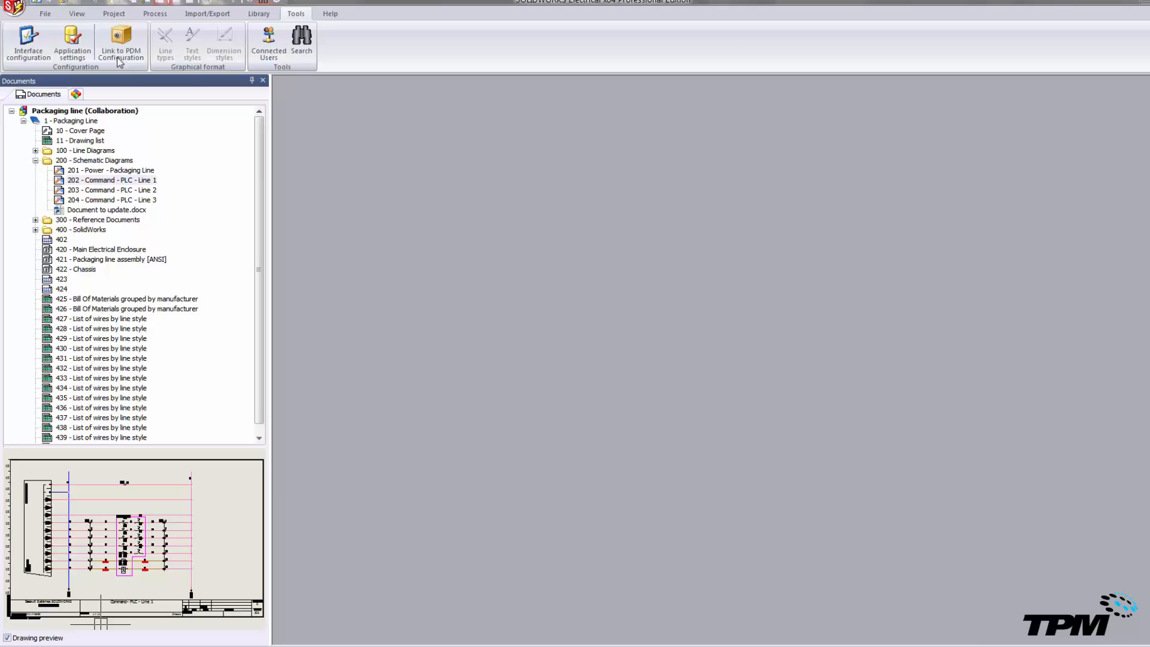
{"action": "mouse_move", "coordinate": [117, 160]}
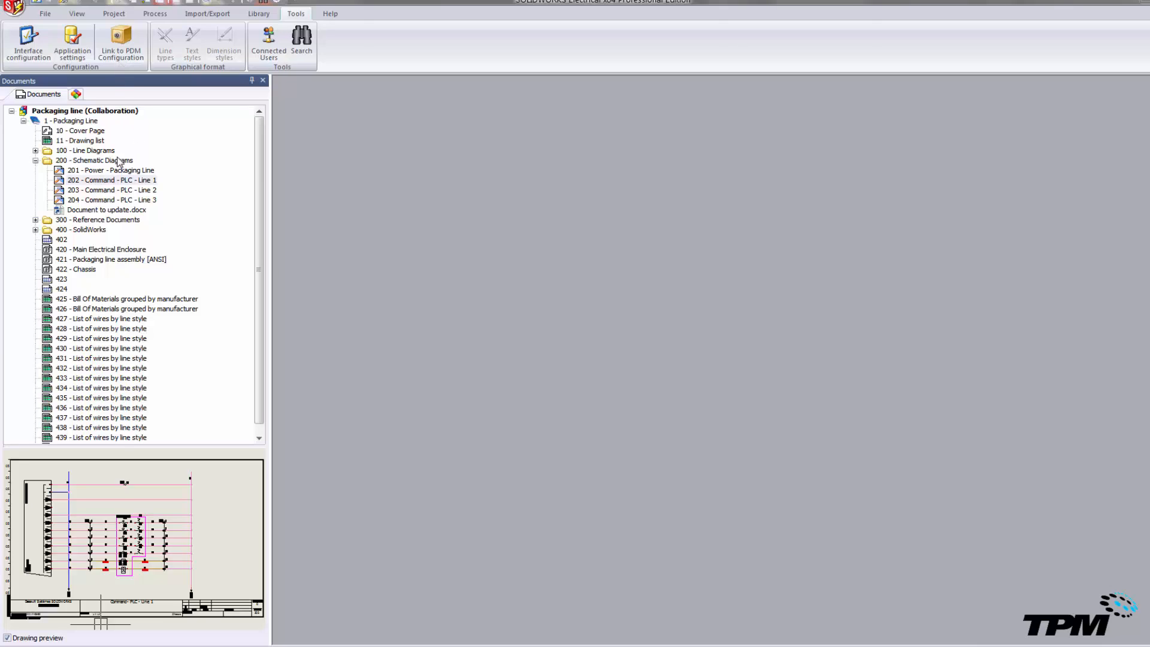
- Select the 200 - Schematic Diagrams folder and dismiss its context menu without choosing an action
{"action": "left_click", "coordinate": [90, 160]}
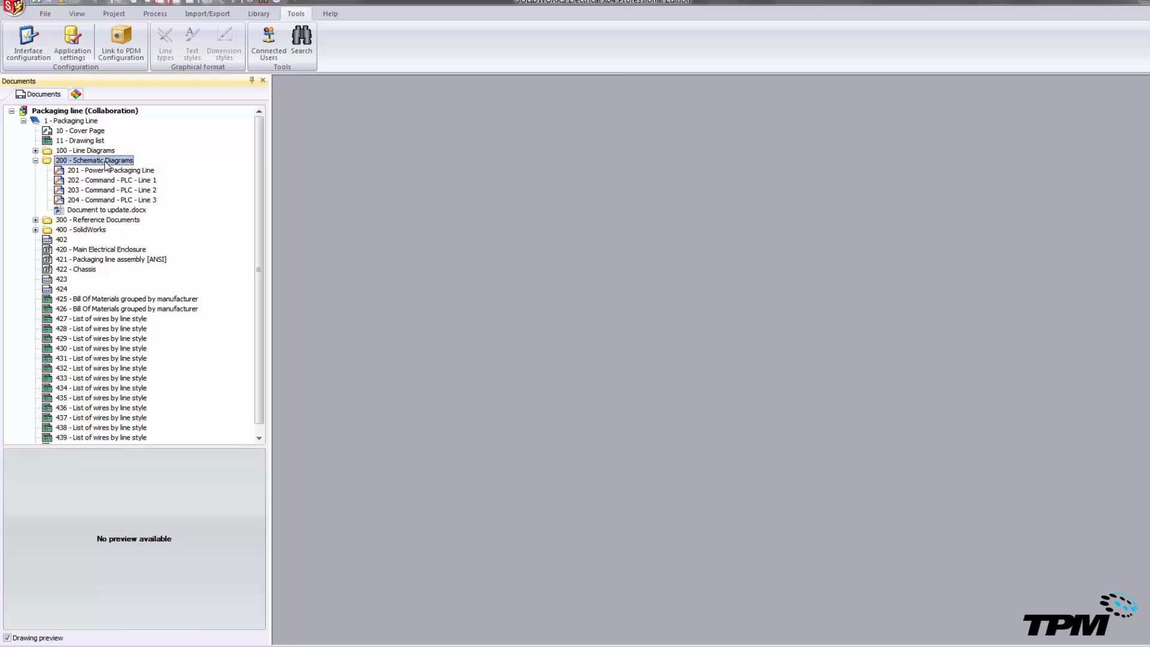
{"action": "right_click", "coordinate": [90, 161]}
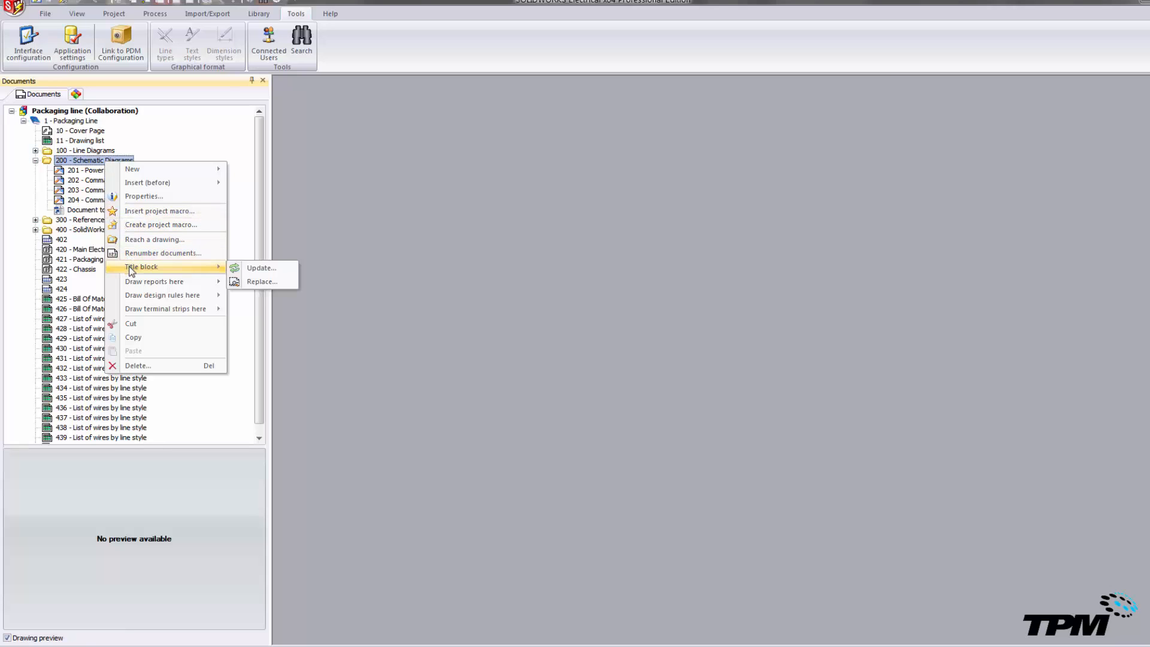
{"action": "left_click", "coordinate": [104, 181]}
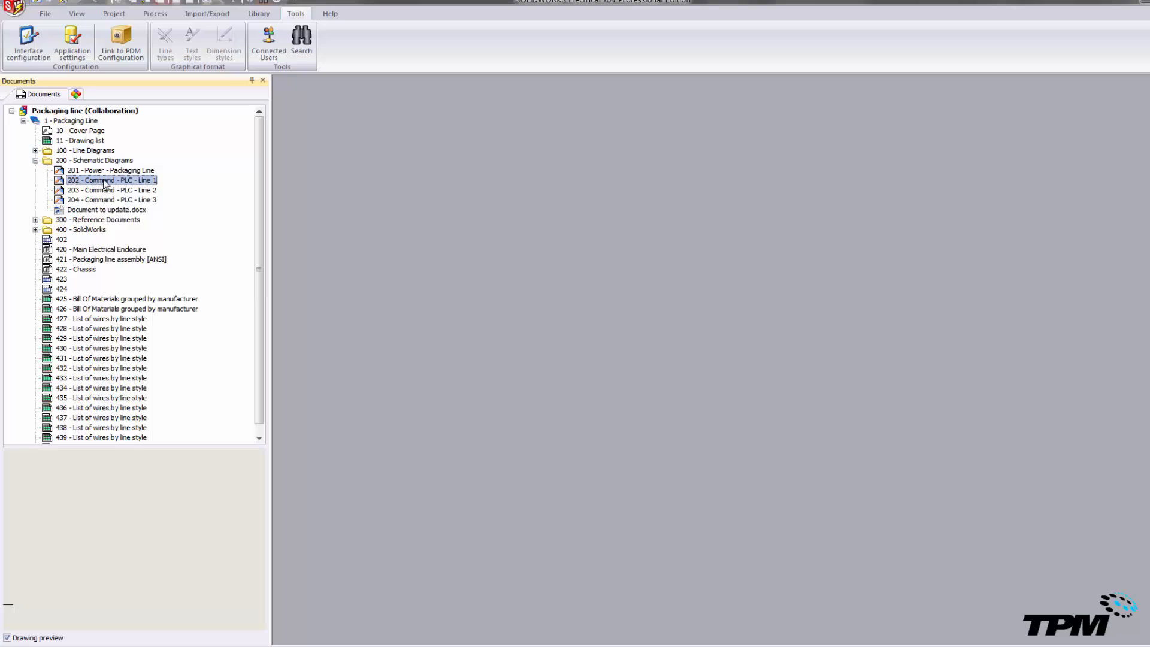
- Open Revisions for drawing 202 Command - PLC - Line 1 and verify revision 0
{"action": "left_click", "coordinate": [106, 180]}
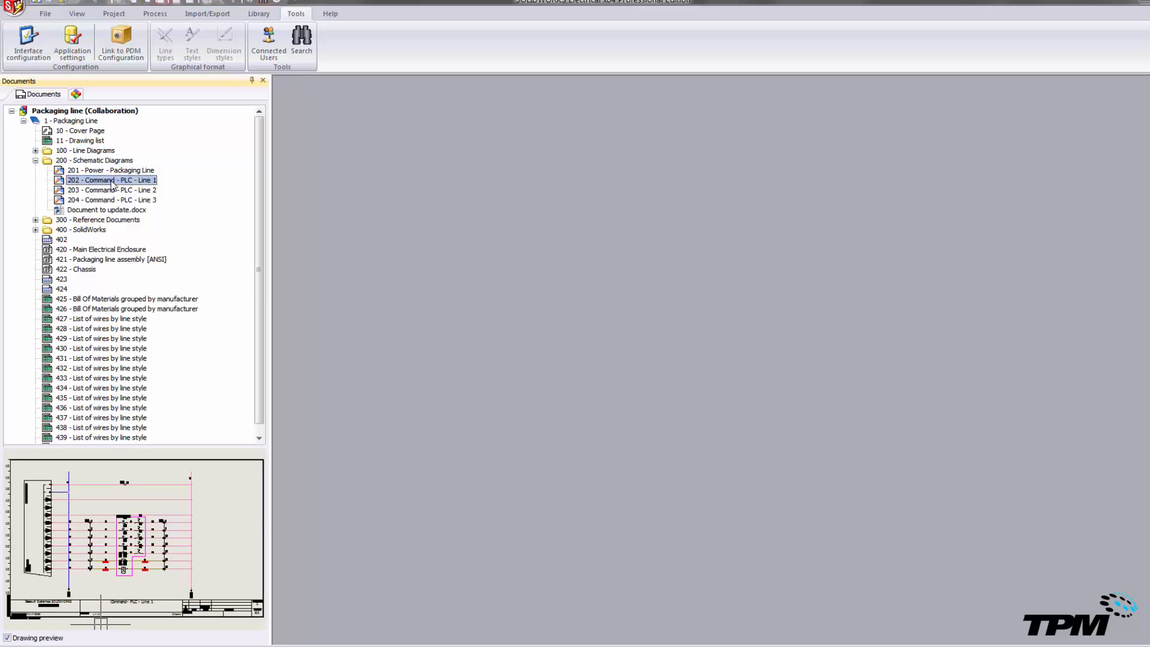
{"action": "right_click", "coordinate": [111, 179]}
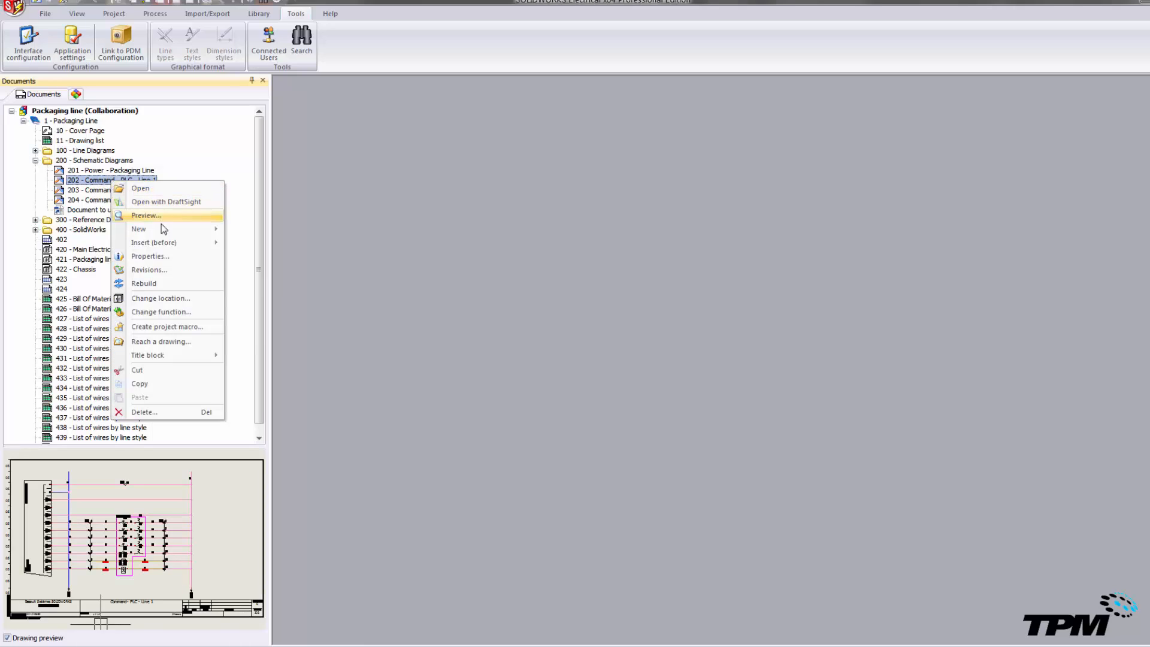
{"action": "mouse_move", "coordinate": [157, 269]}
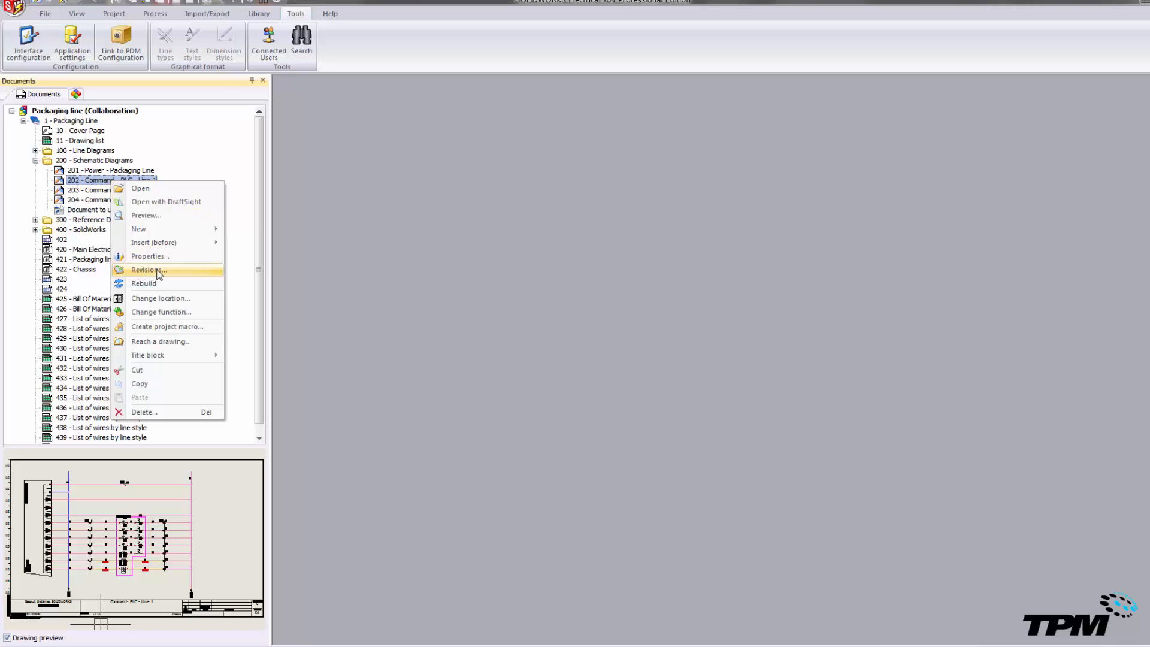
{"action": "left_click", "coordinate": [146, 269]}
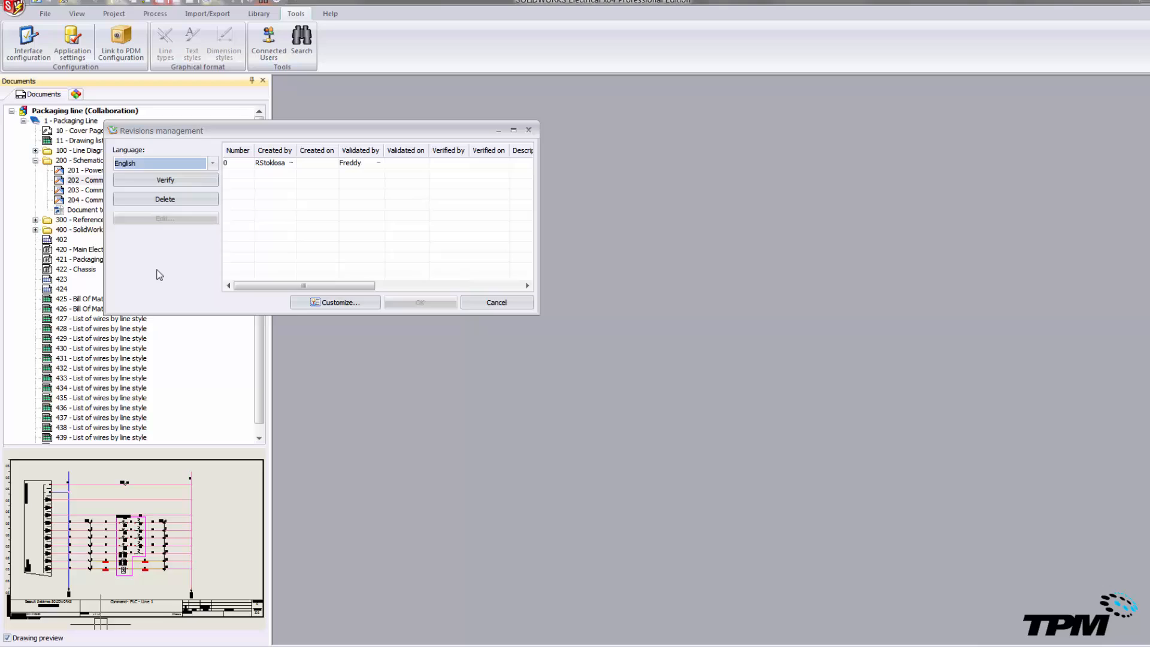
{"action": "mouse_move", "coordinate": [244, 224]}
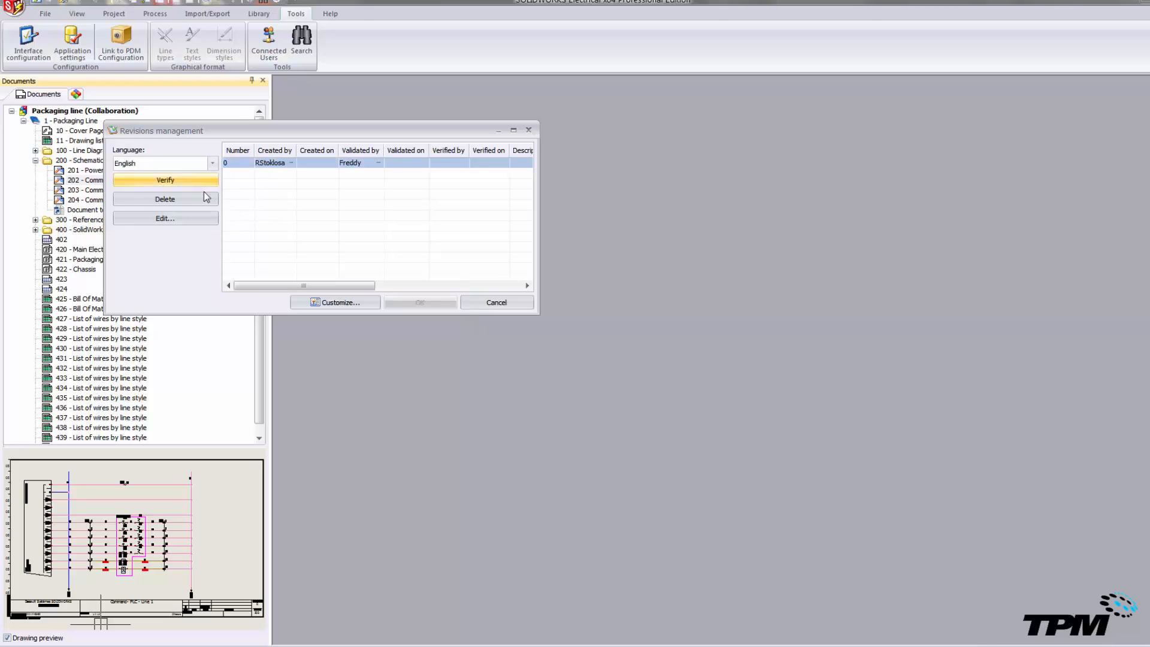
{"action": "left_click", "coordinate": [165, 180]}
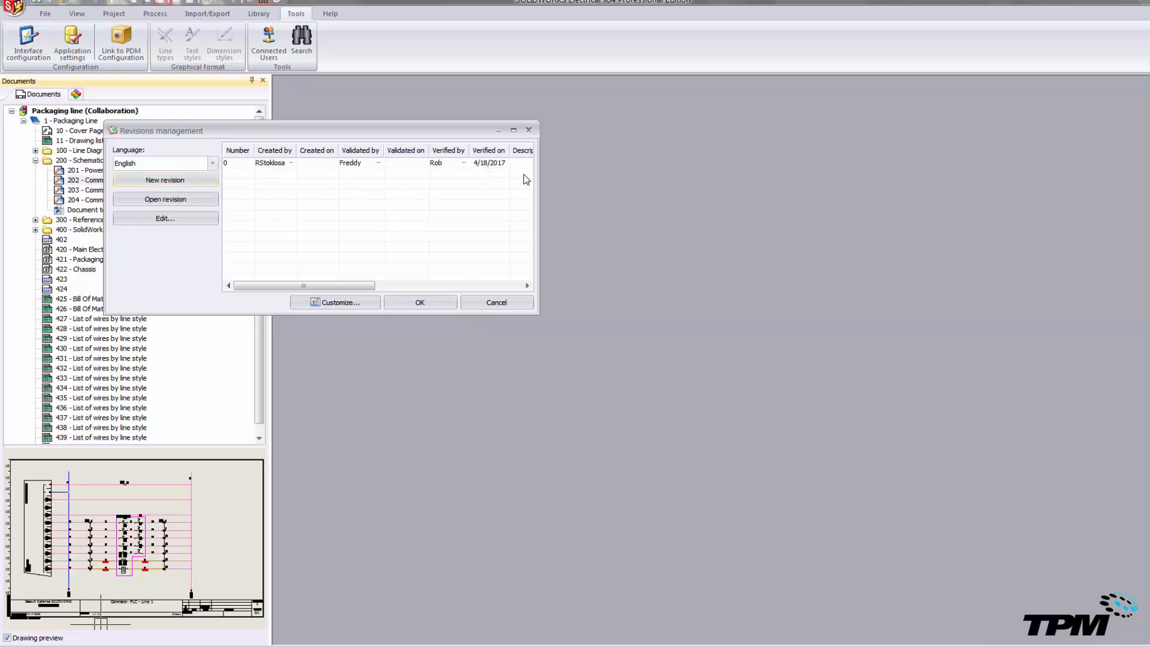
- Widen the Revisions dialog, describe revision 0 as 'Added Relay', and confirm with OK
{"action": "left_click_drag", "start_coordinate": [533, 199], "coordinate": [700, 199]}
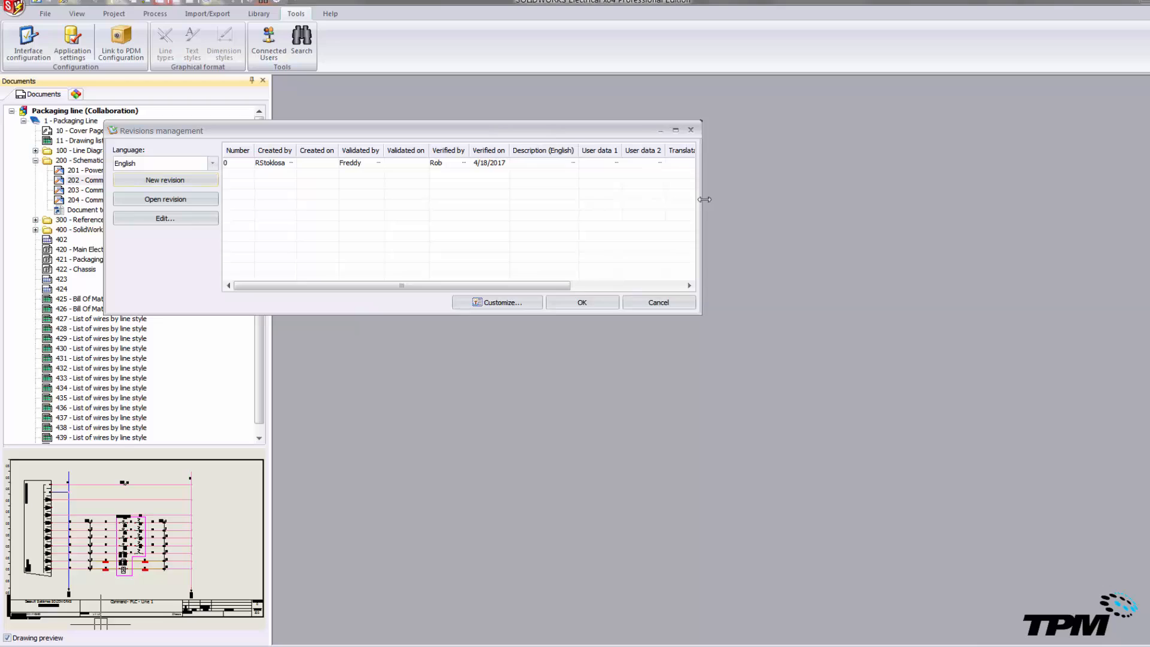
{"action": "left_click", "coordinate": [543, 162]}
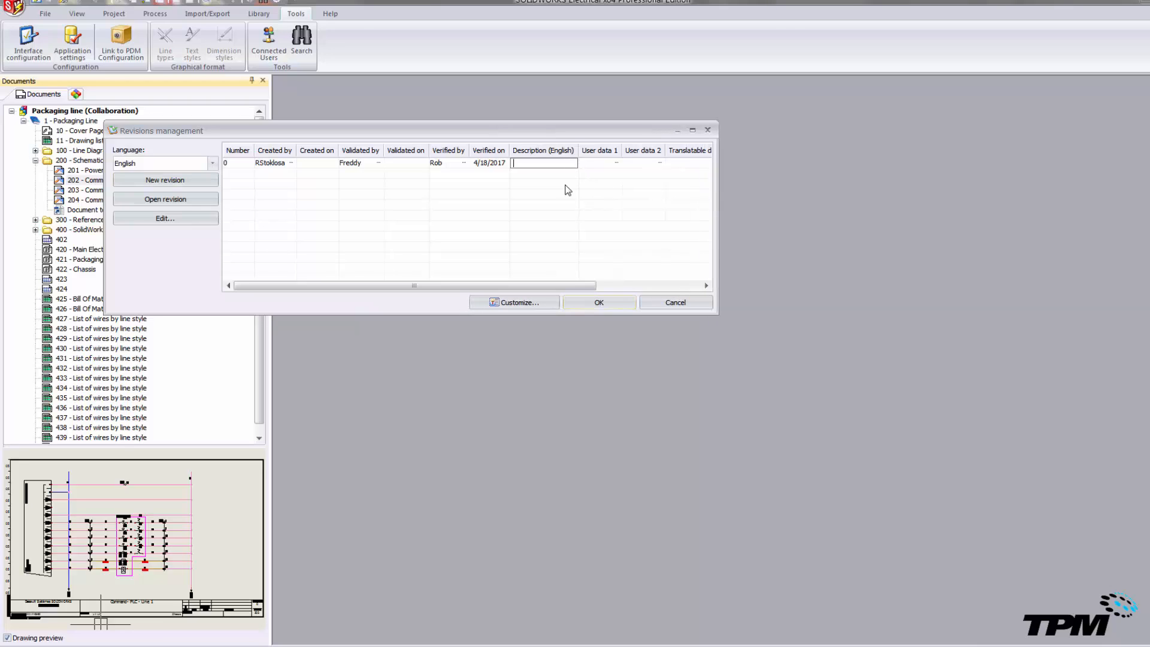
{"action": "type", "text": "A"}
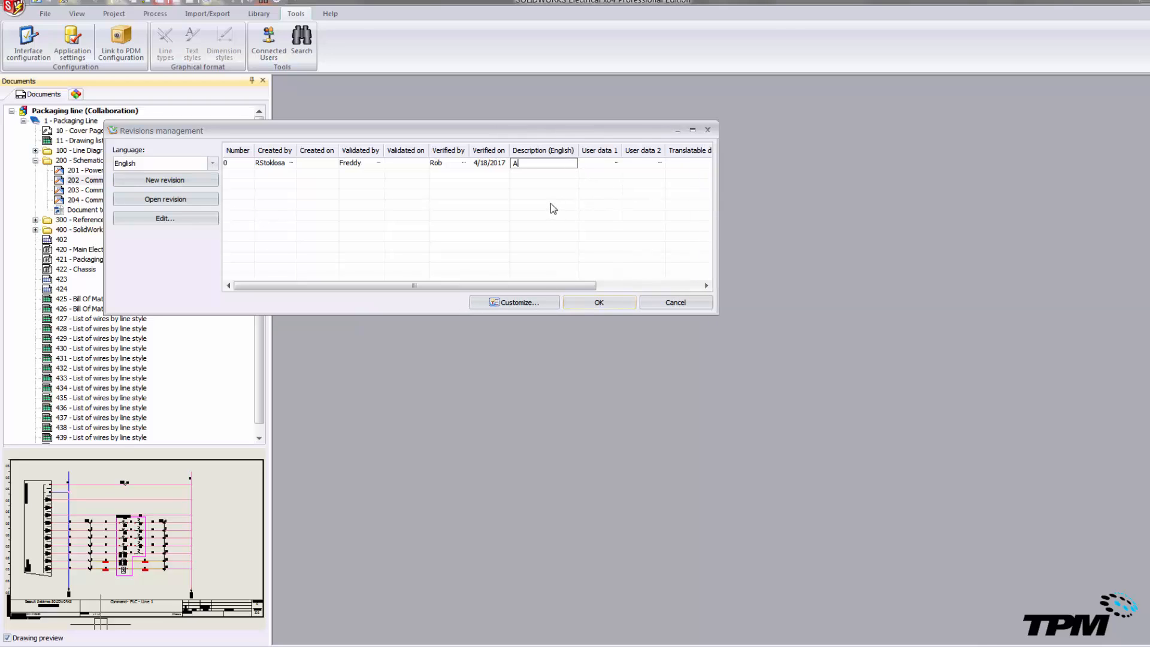
{"action": "type", "text": "dded Relay"}
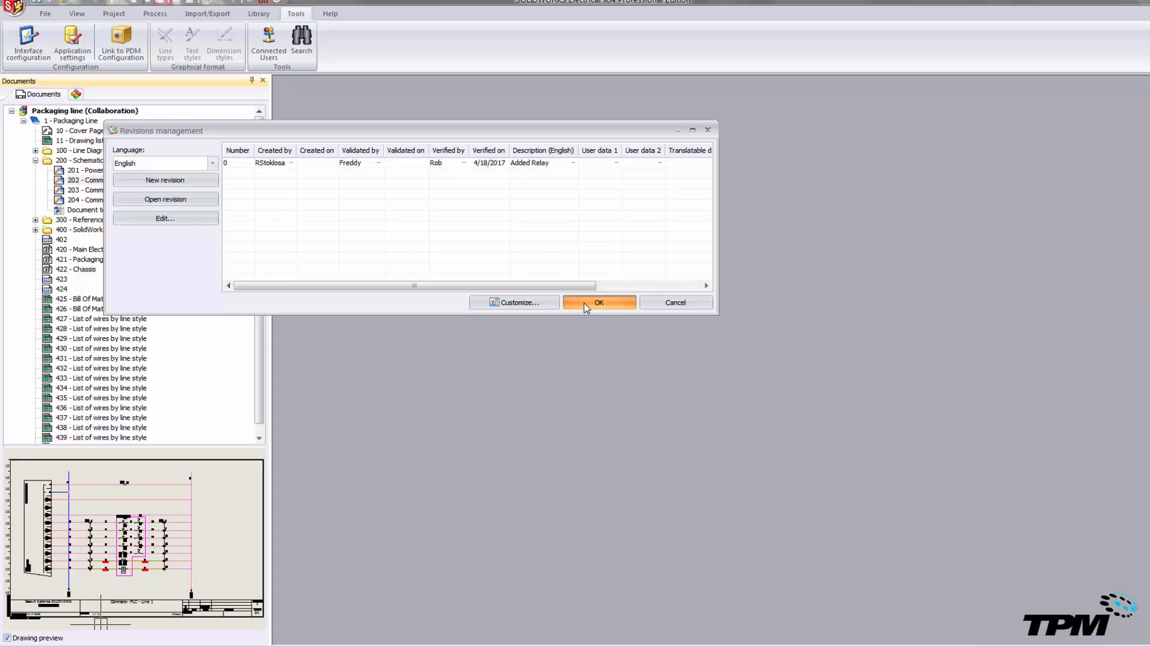
{"action": "left_click", "coordinate": [599, 303]}
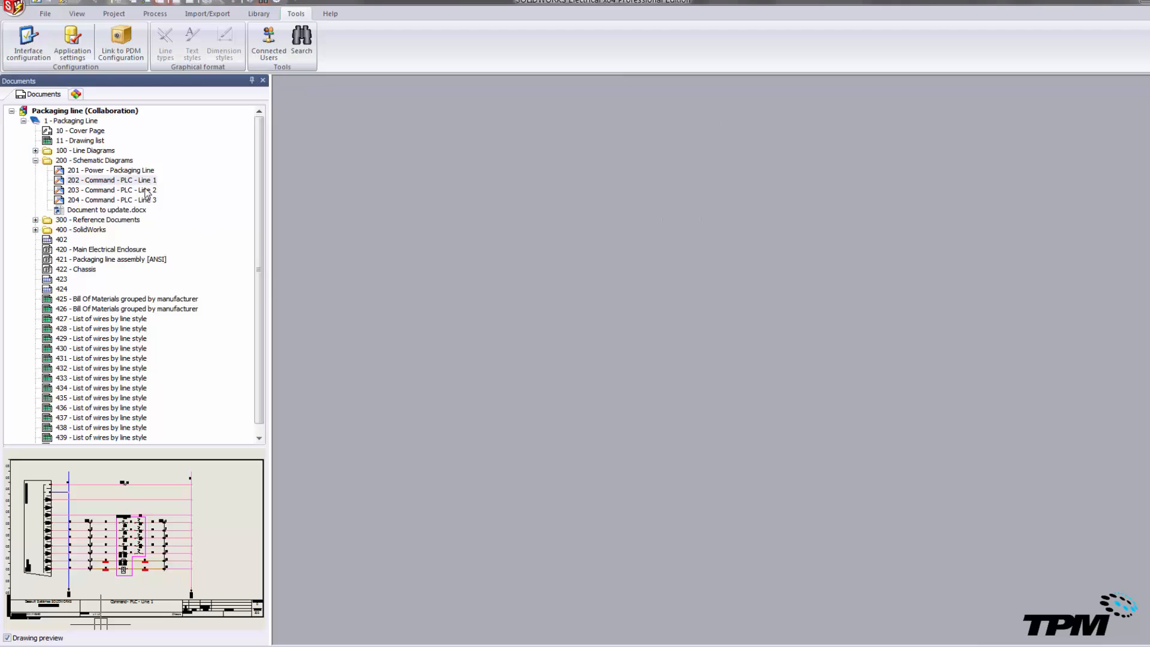
{"action": "right_click", "coordinate": [110, 180]}
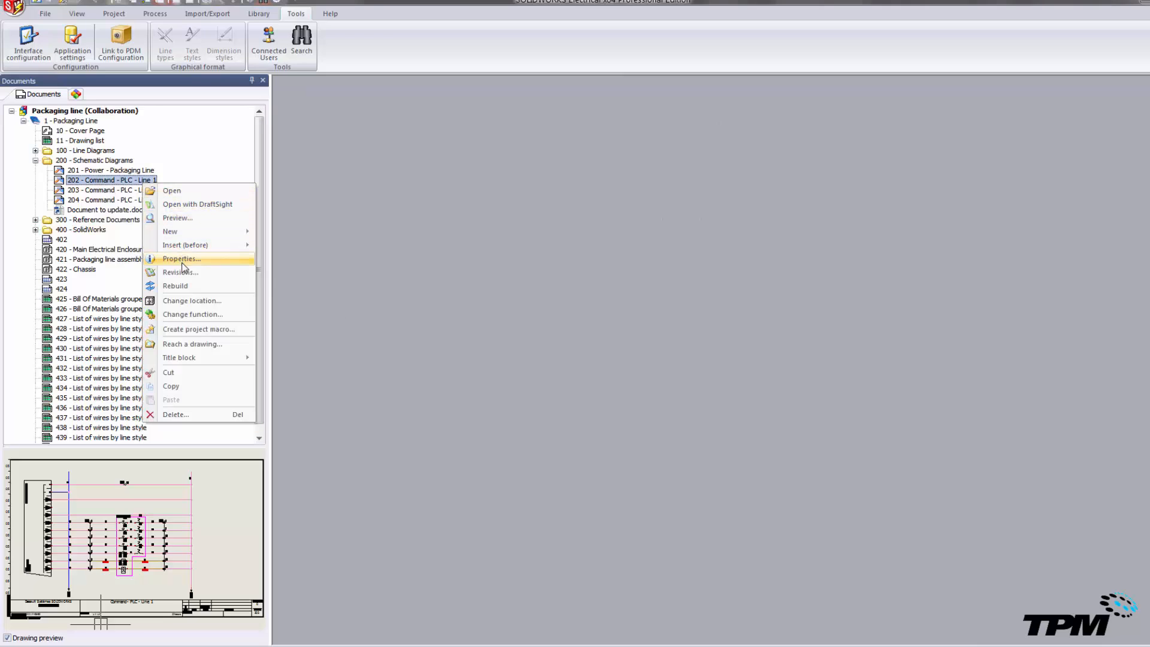
{"action": "left_click", "coordinate": [180, 272]}
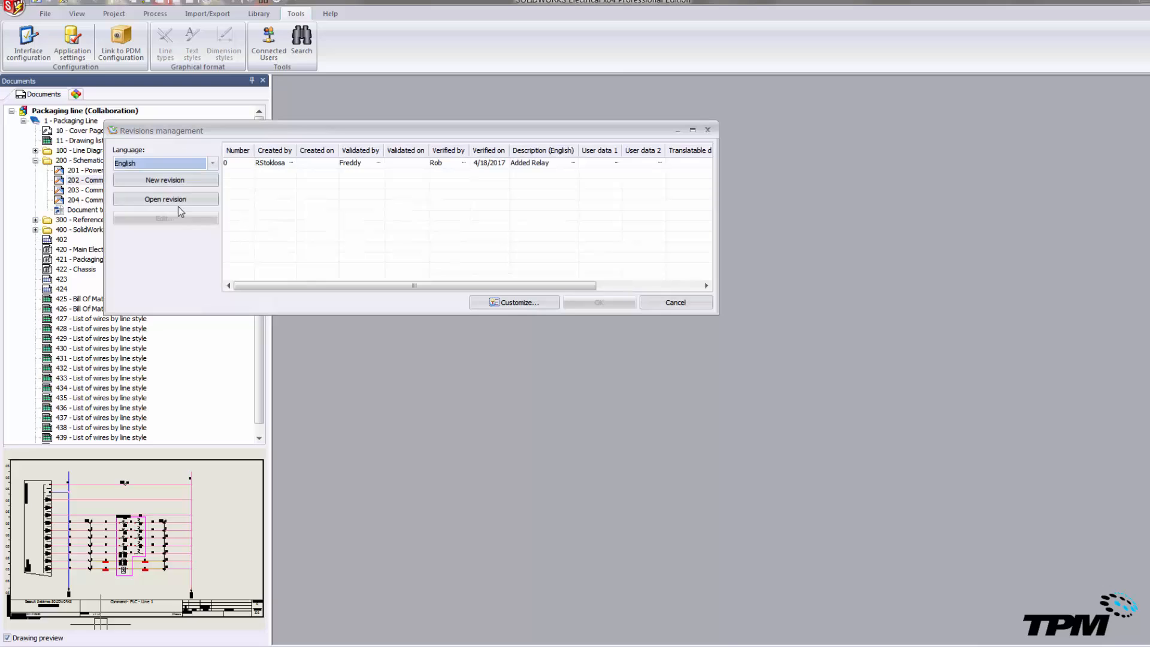
{"action": "left_click", "coordinate": [165, 180]}
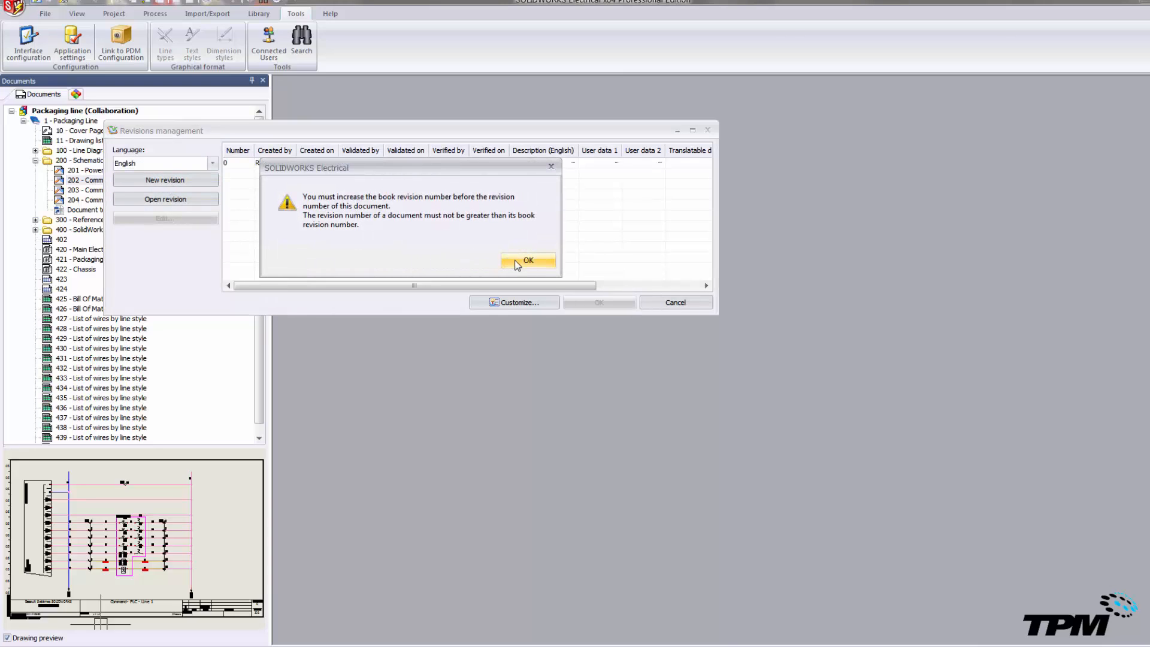
{"action": "left_click", "coordinate": [527, 260]}
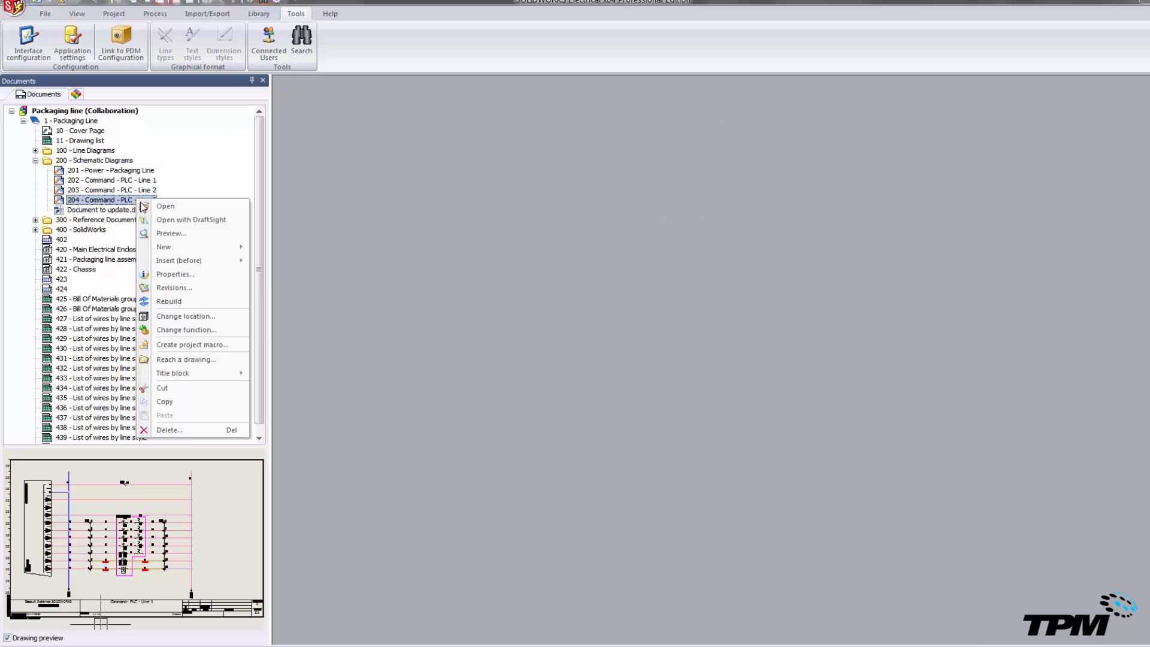
{"action": "mouse_move", "coordinate": [175, 288]}
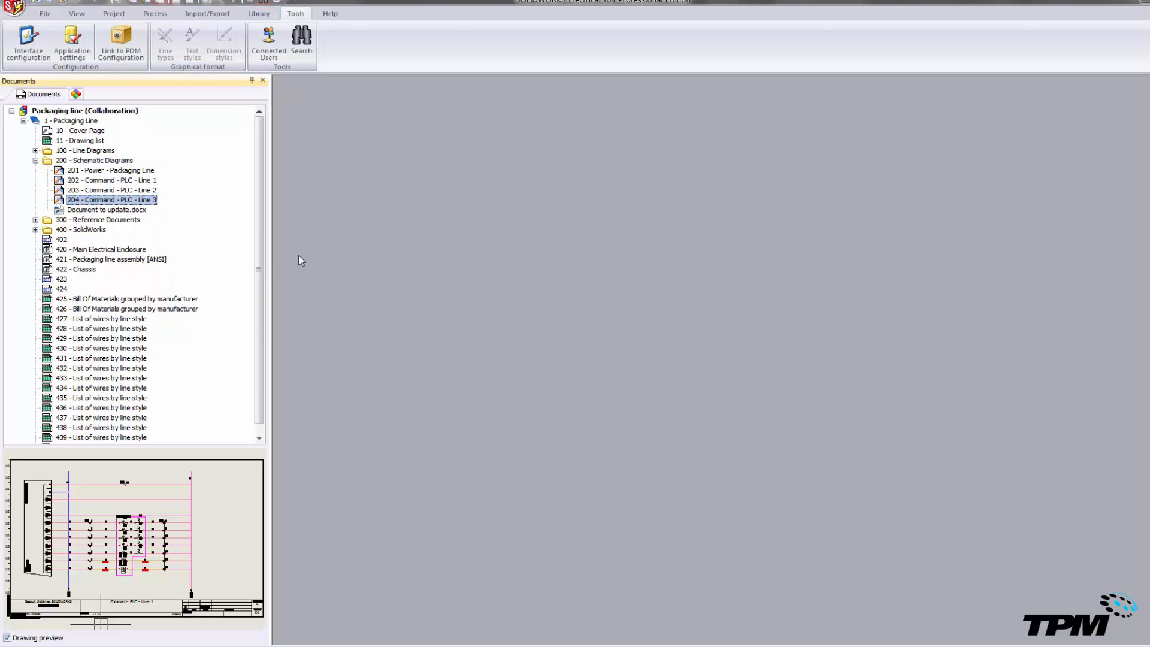
{"action": "mouse_move", "coordinate": [122, 54]}
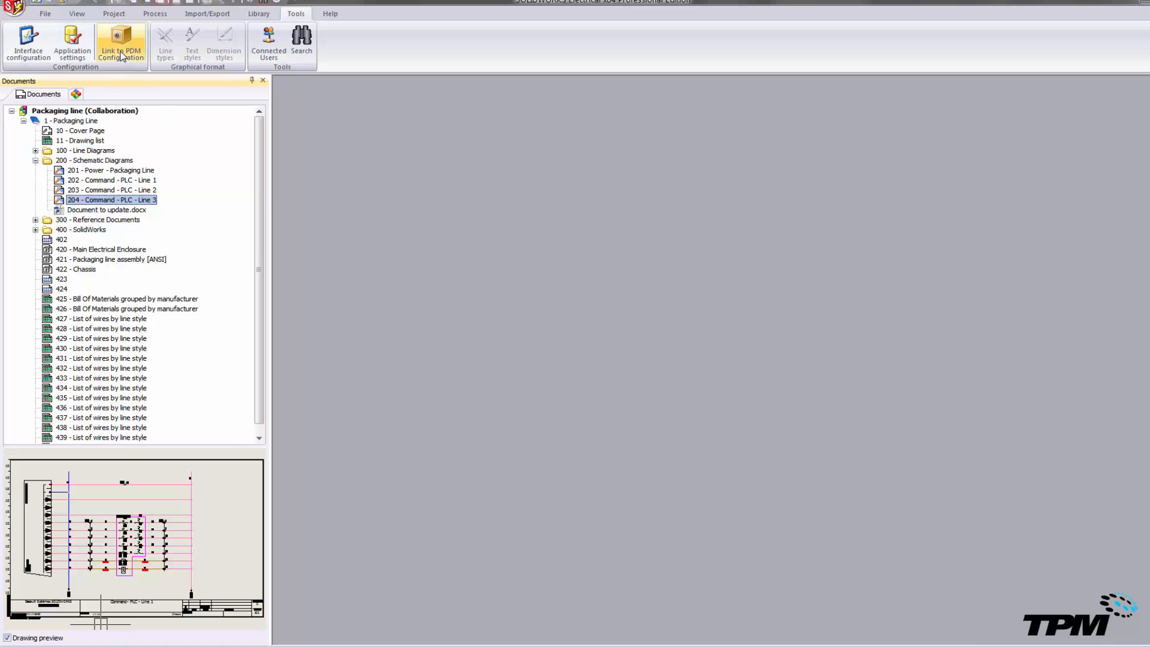
{"action": "left_click", "coordinate": [122, 39]}
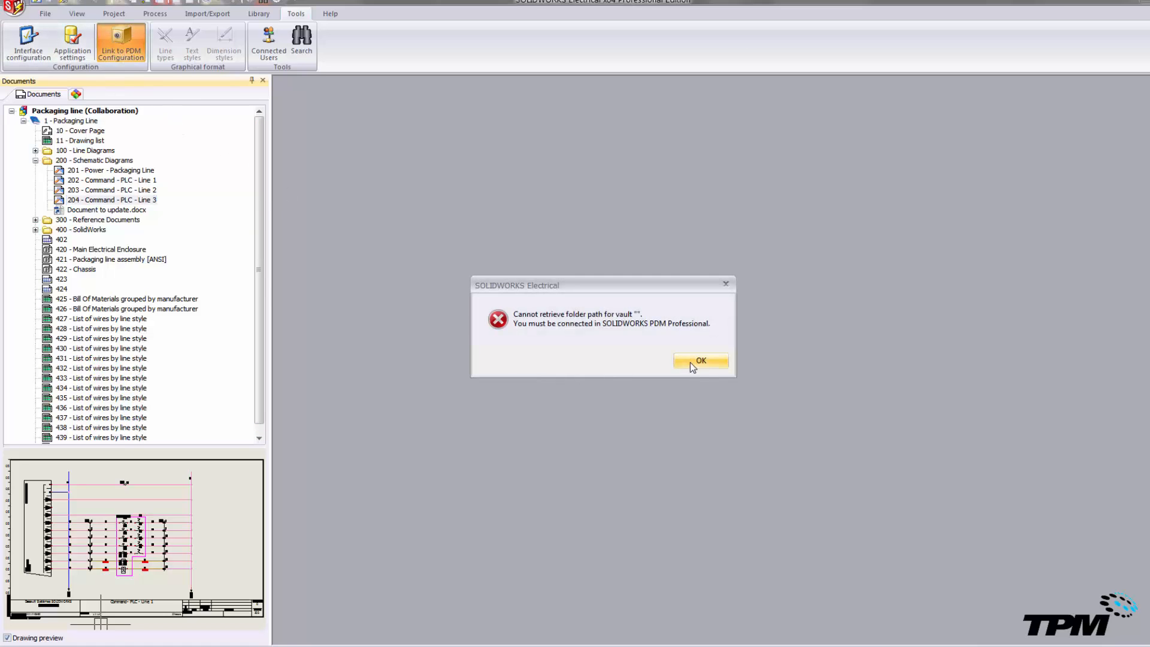
- Acknowledge the 'Cannot retrieve folder path' error to reach the PDM link configuration
{"action": "left_click", "coordinate": [701, 360]}
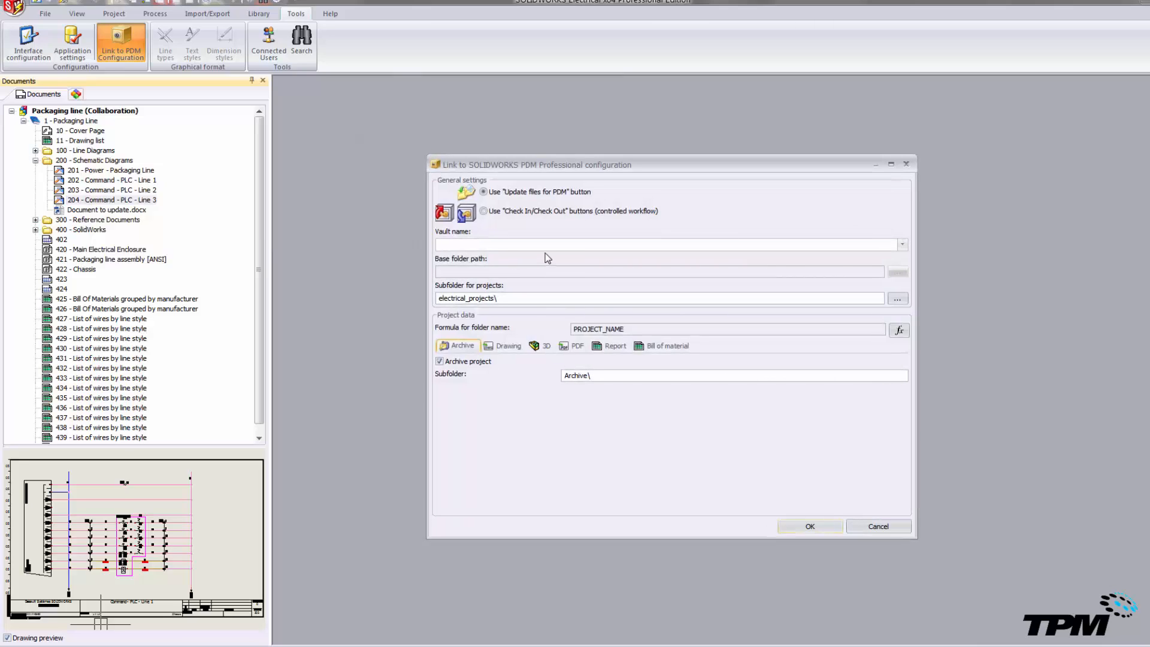
{"action": "mouse_move", "coordinate": [578, 207]}
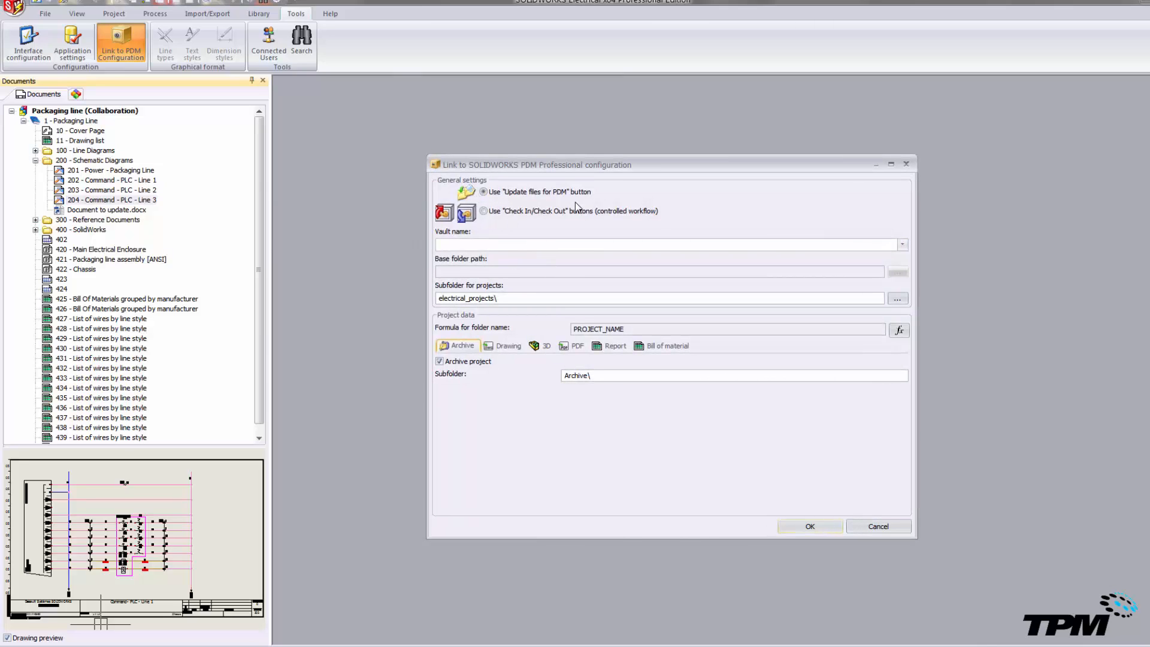
{"action": "mouse_move", "coordinate": [566, 217]}
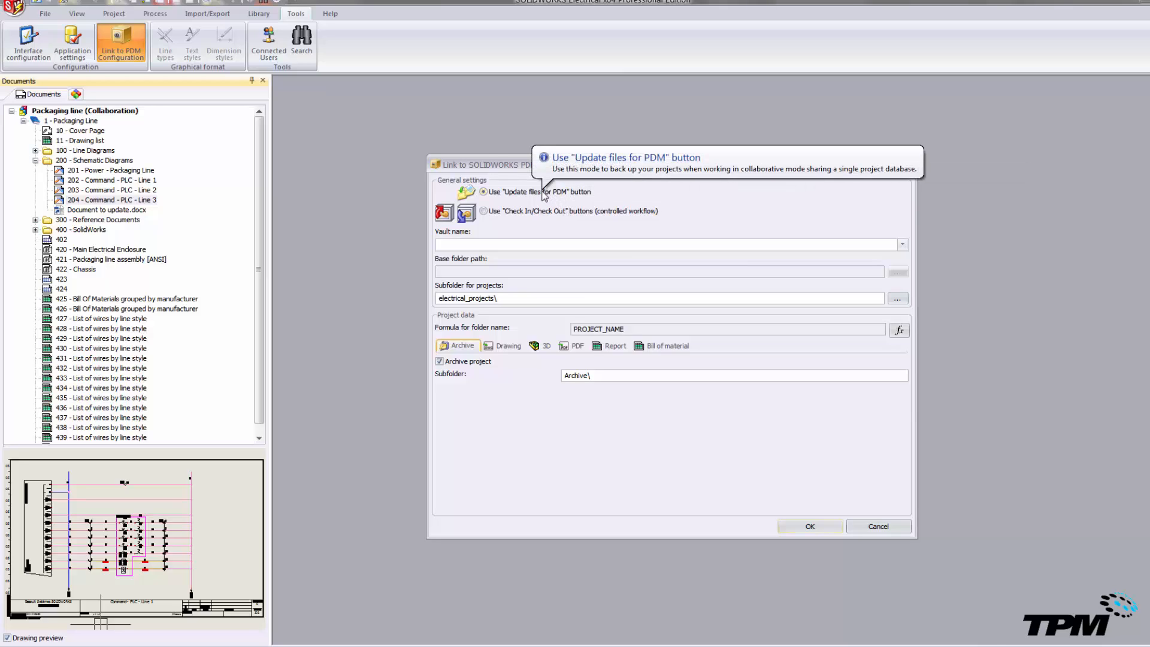
{"action": "mouse_move", "coordinate": [539, 234]}
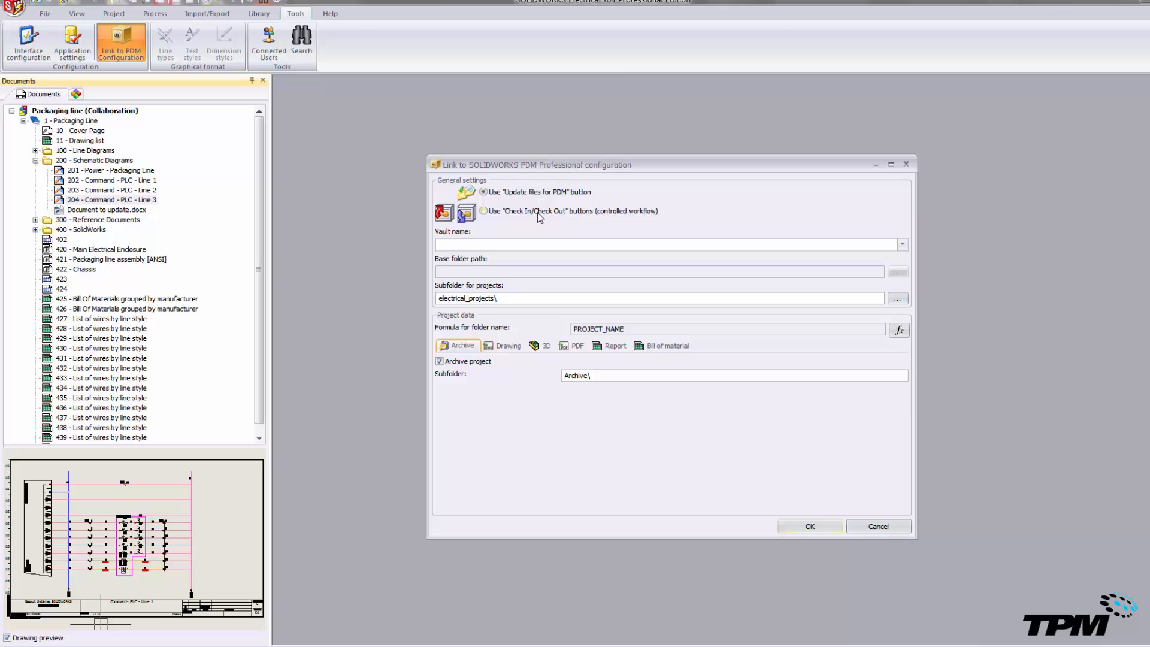
- Select Check In/Check Out mode and decline the recommended workflow document prompt
{"action": "left_click", "coordinate": [482, 211]}
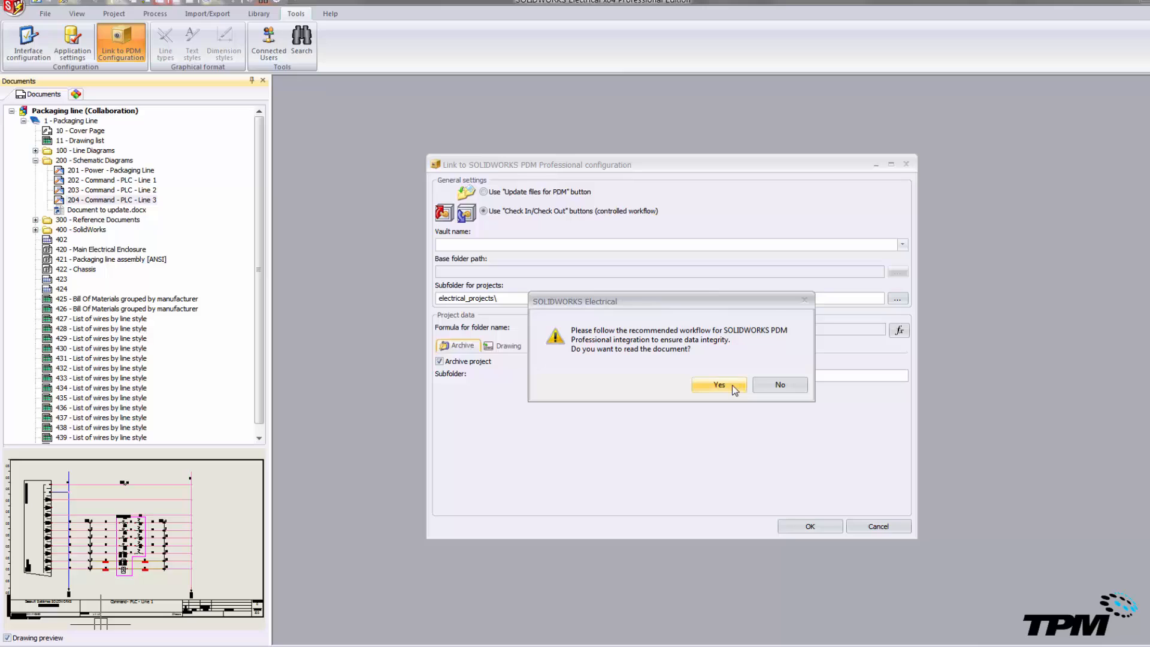
{"action": "mouse_move", "coordinate": [767, 390]}
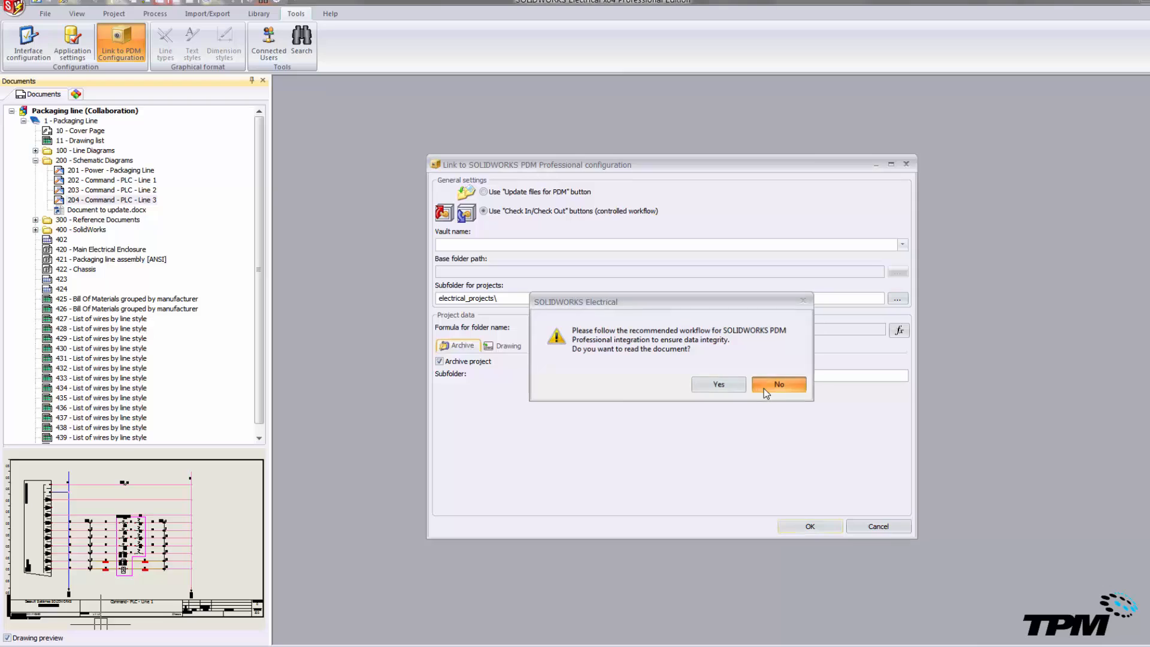
{"action": "left_click", "coordinate": [779, 384]}
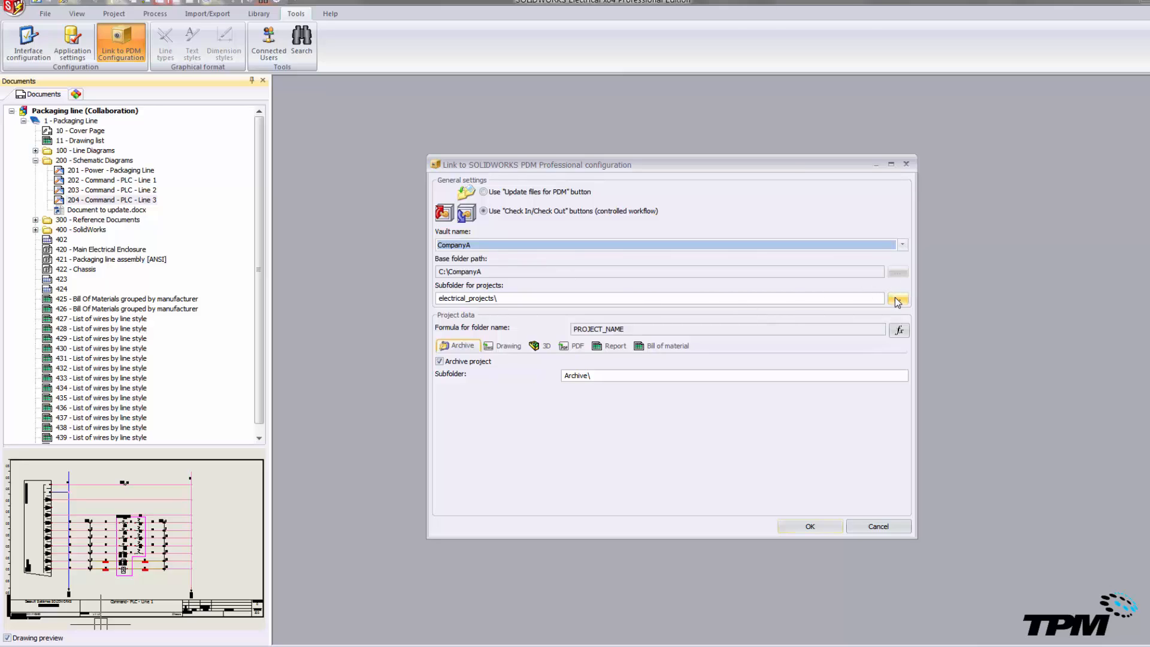
- Browse the vault, glance at version and where-used details, and select Rob as projects subfolder
{"action": "left_click", "coordinate": [899, 299]}
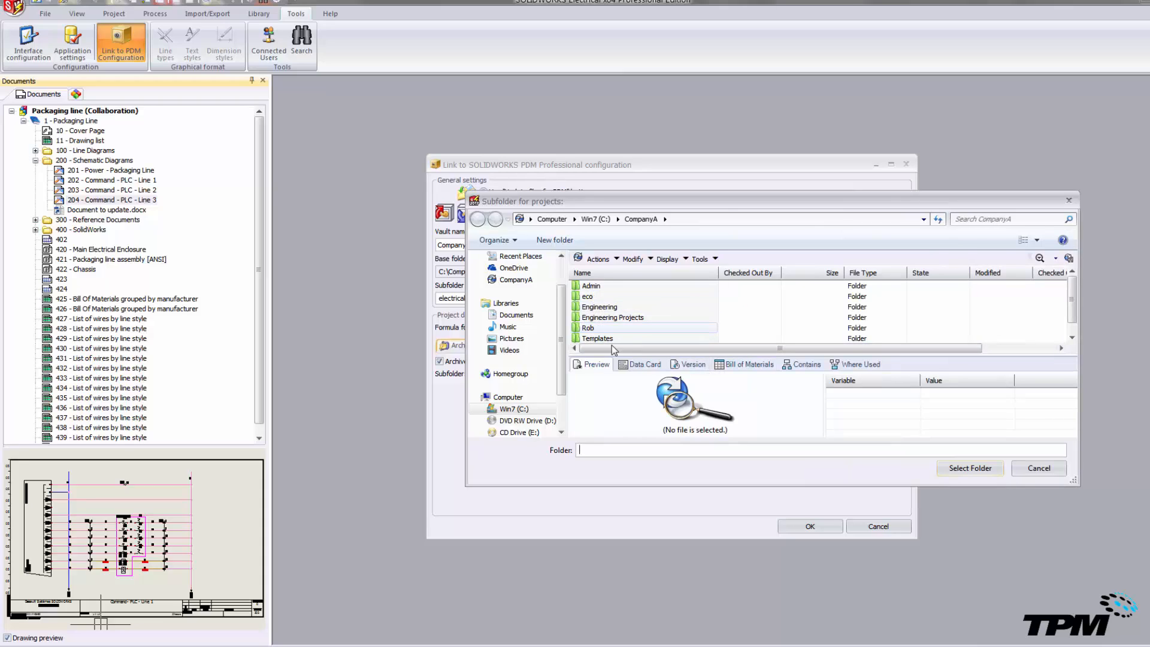
{"action": "left_click", "coordinate": [749, 364]}
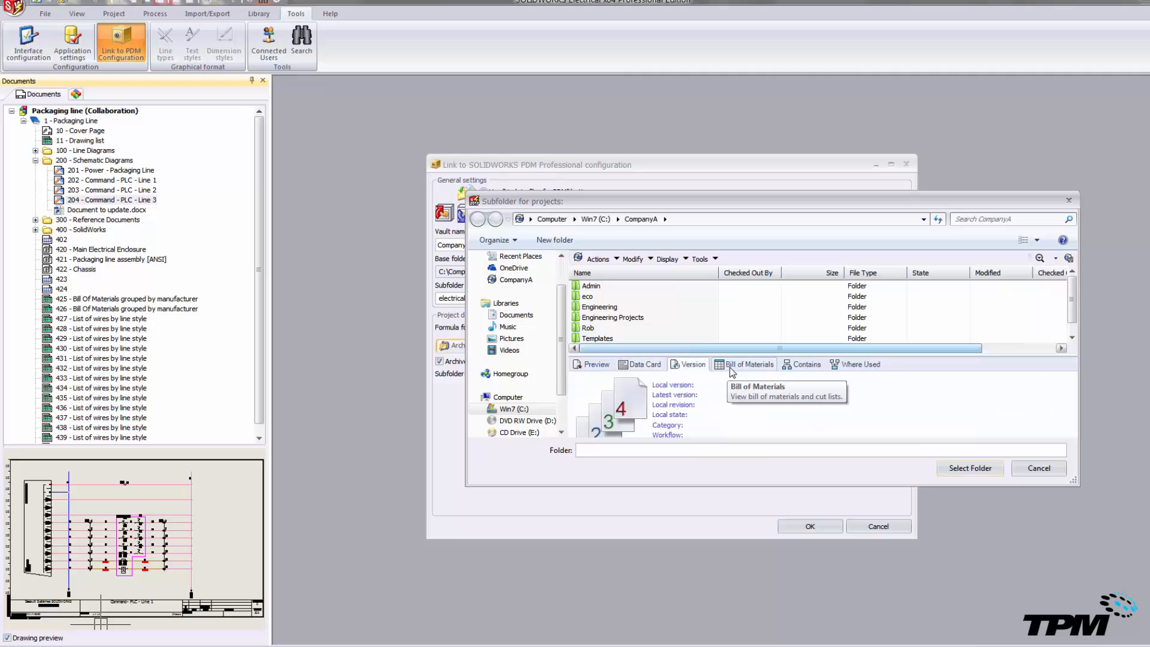
{"action": "left_click", "coordinate": [859, 364]}
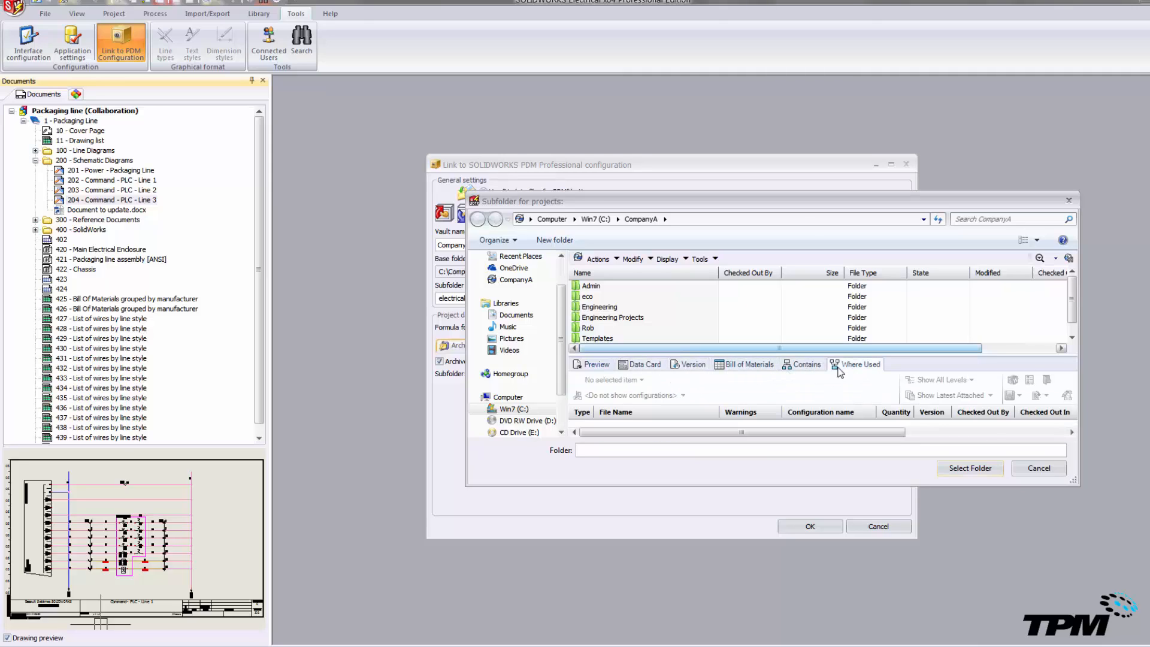
{"action": "left_click", "coordinate": [588, 327]}
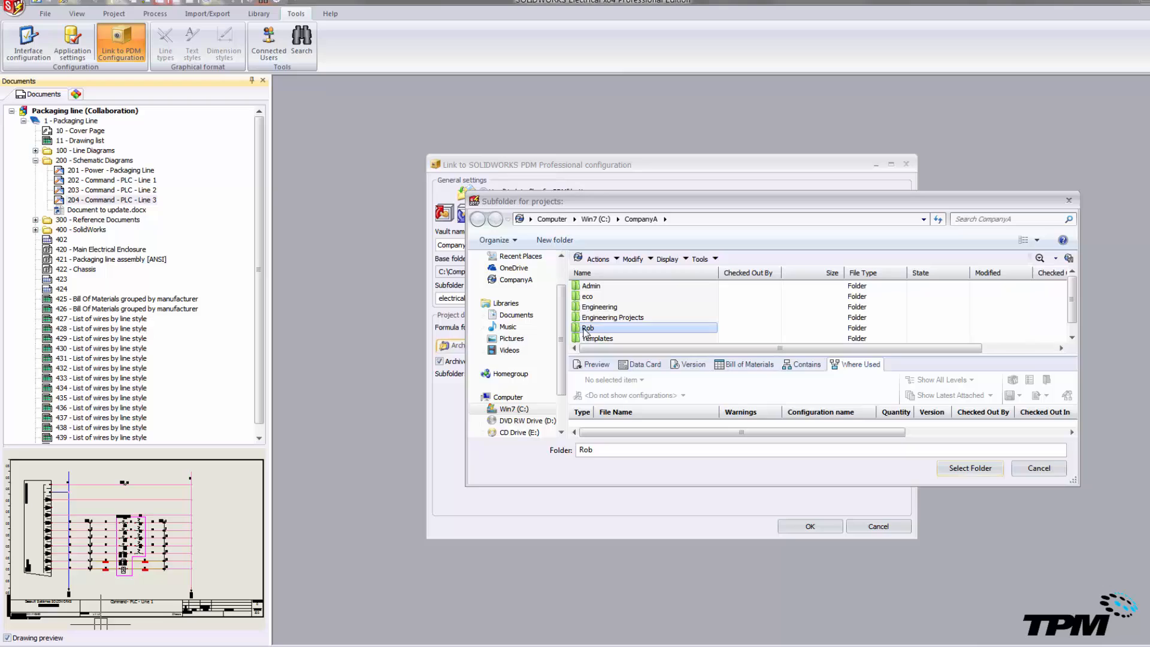
{"action": "double_click", "coordinate": [587, 328]}
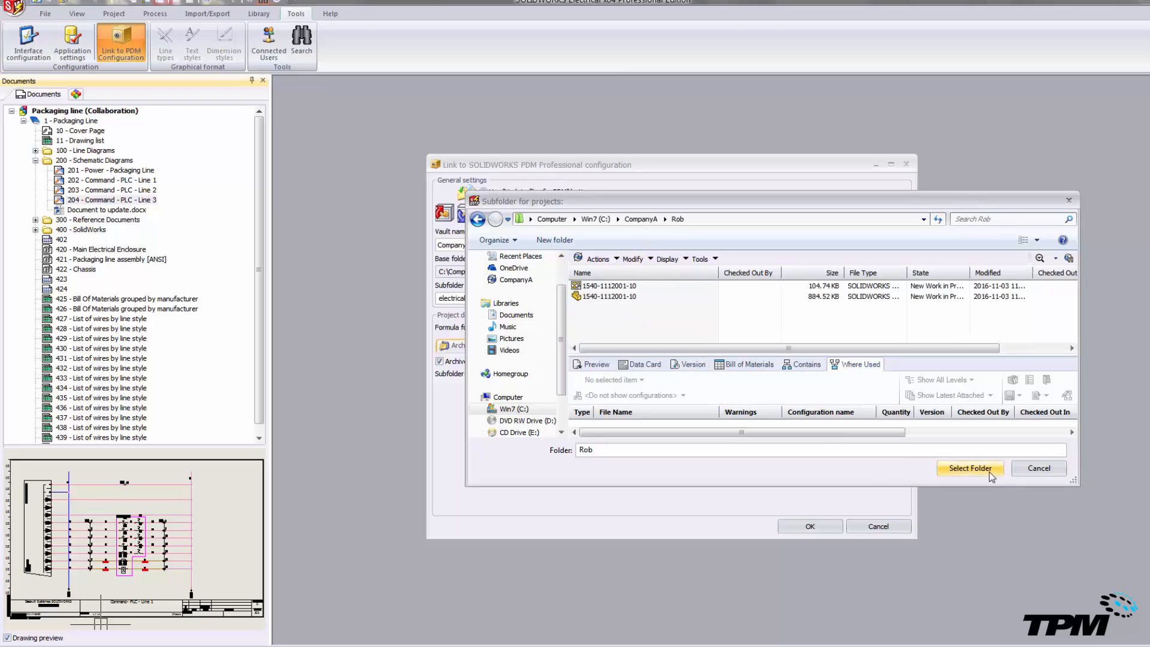
{"action": "left_click", "coordinate": [970, 468]}
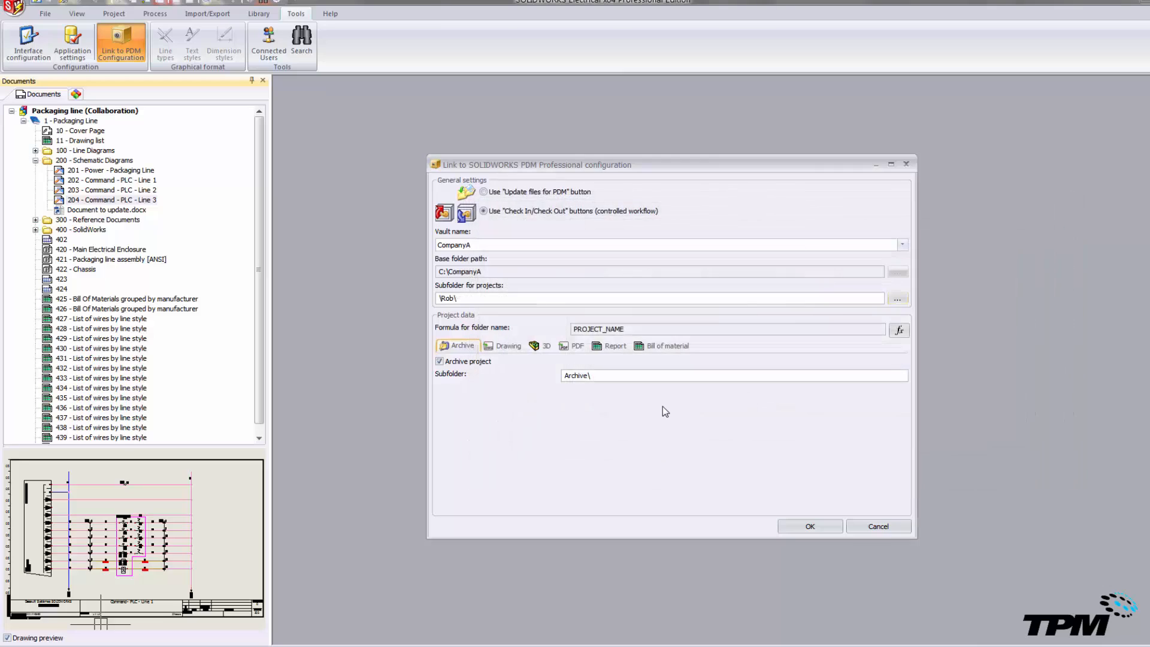
- Select the folder name formula field, then show the Drawing export tab (Drawing\ subfolder, DWG 2000)
{"action": "left_click", "coordinate": [633, 329]}
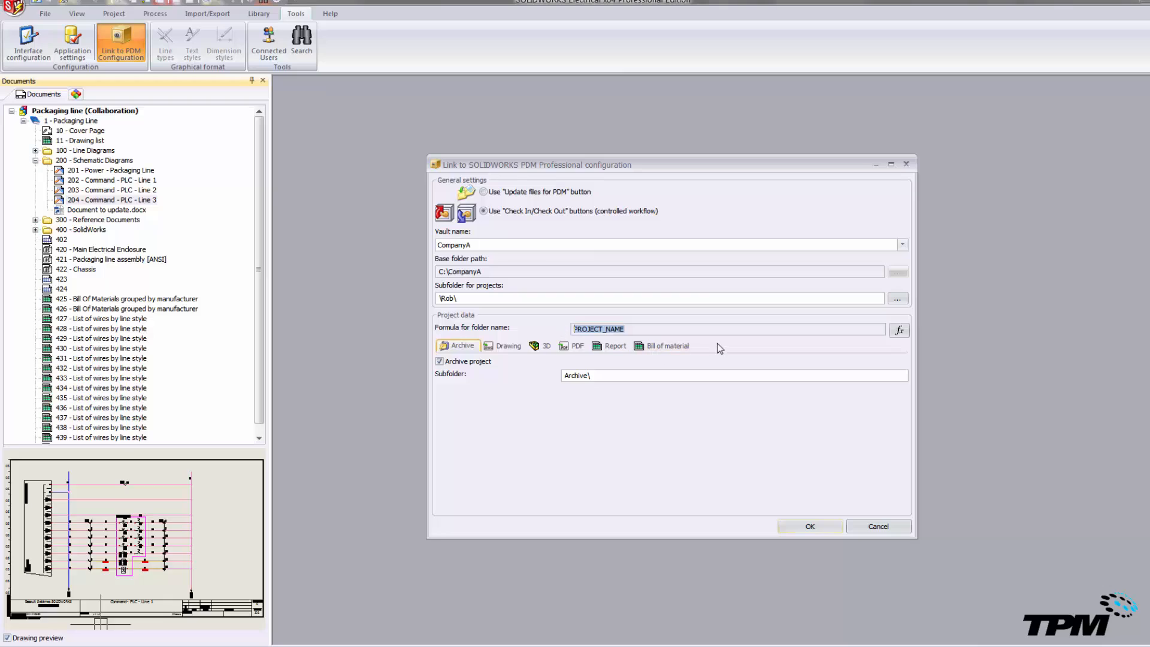
{"action": "mouse_move", "coordinate": [899, 332]}
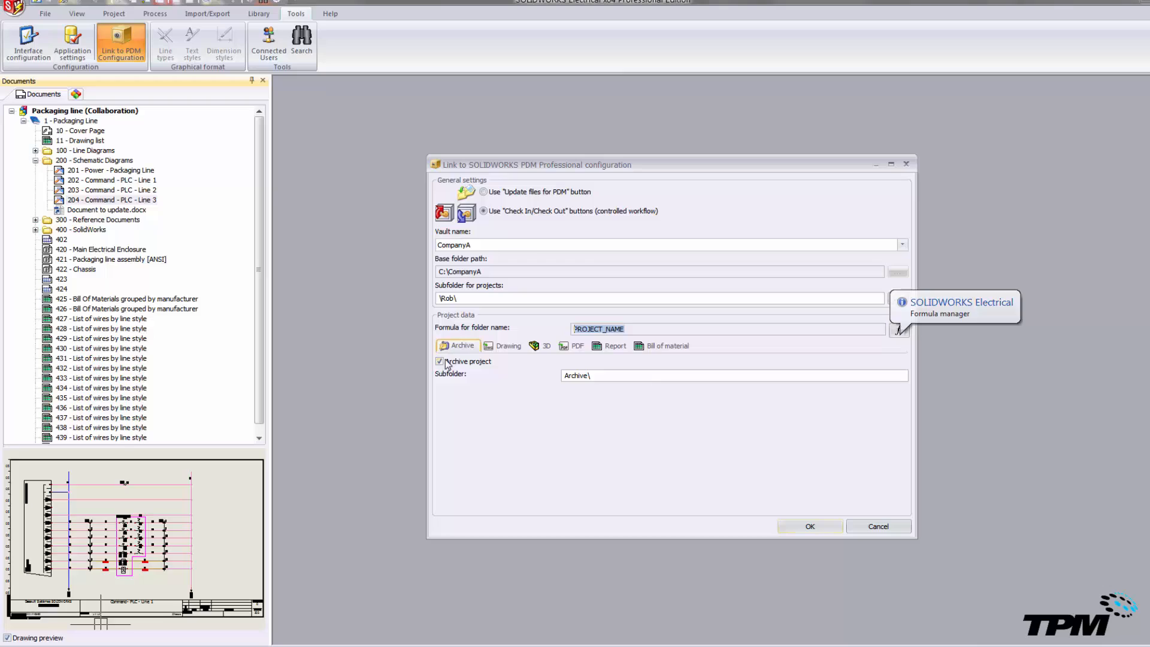
{"action": "left_click", "coordinate": [509, 346]}
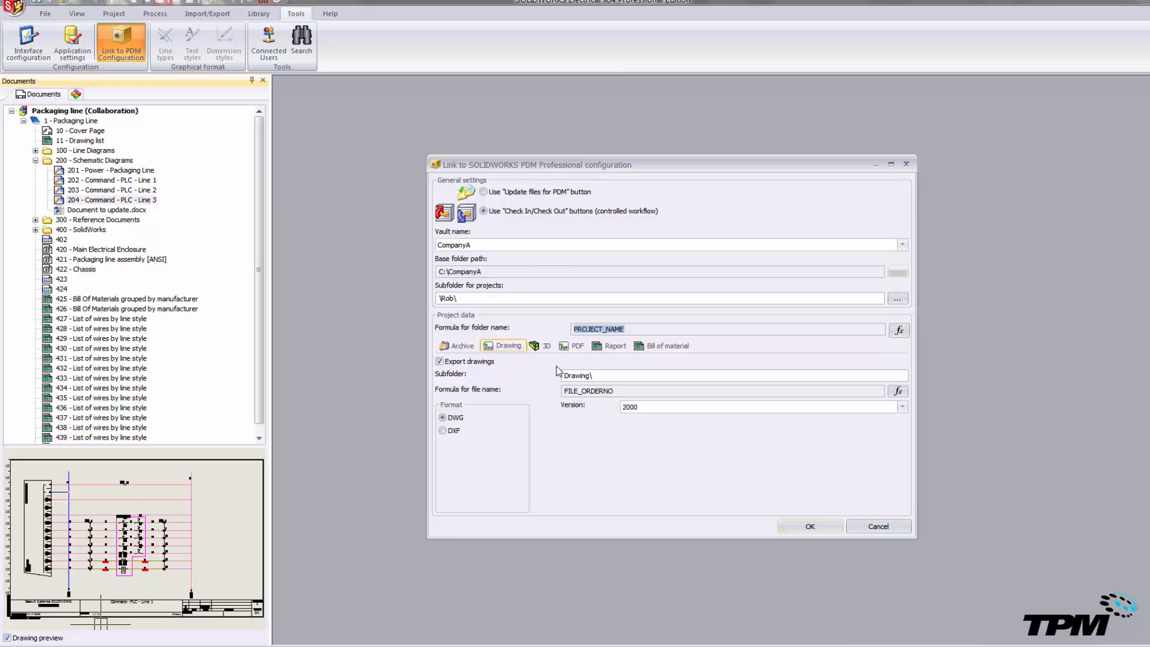
- Step through the 3D, PDF, Report and Bill of material tabs, ending on EPDM_BOM export
{"action": "left_click", "coordinate": [543, 345]}
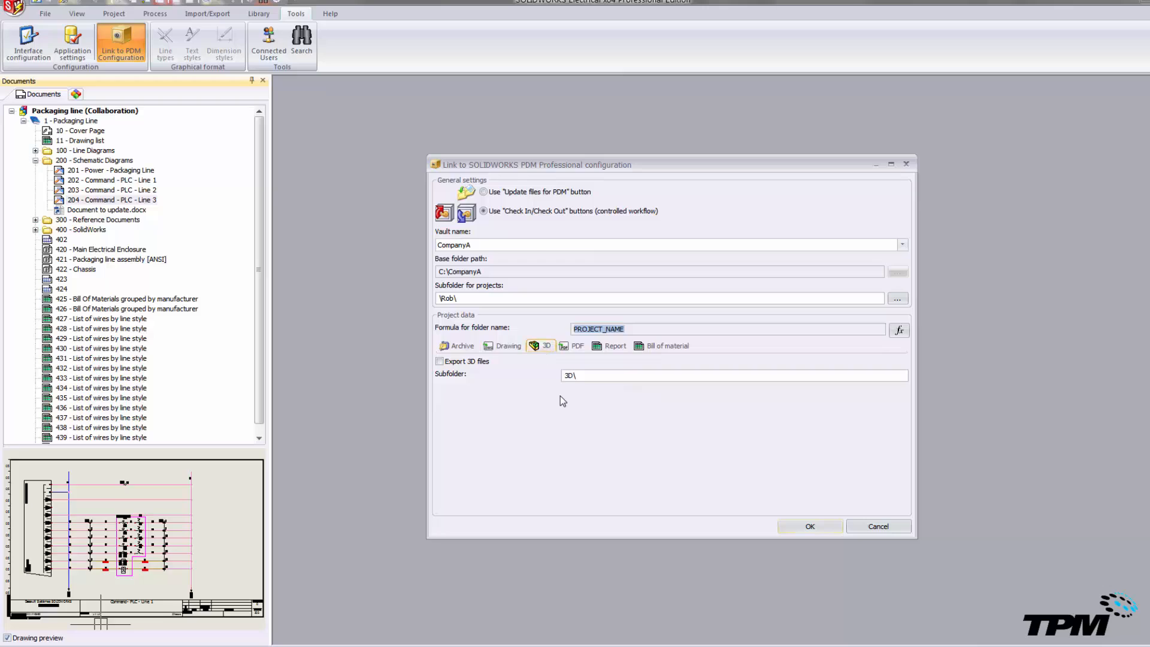
{"action": "left_click", "coordinate": [572, 346]}
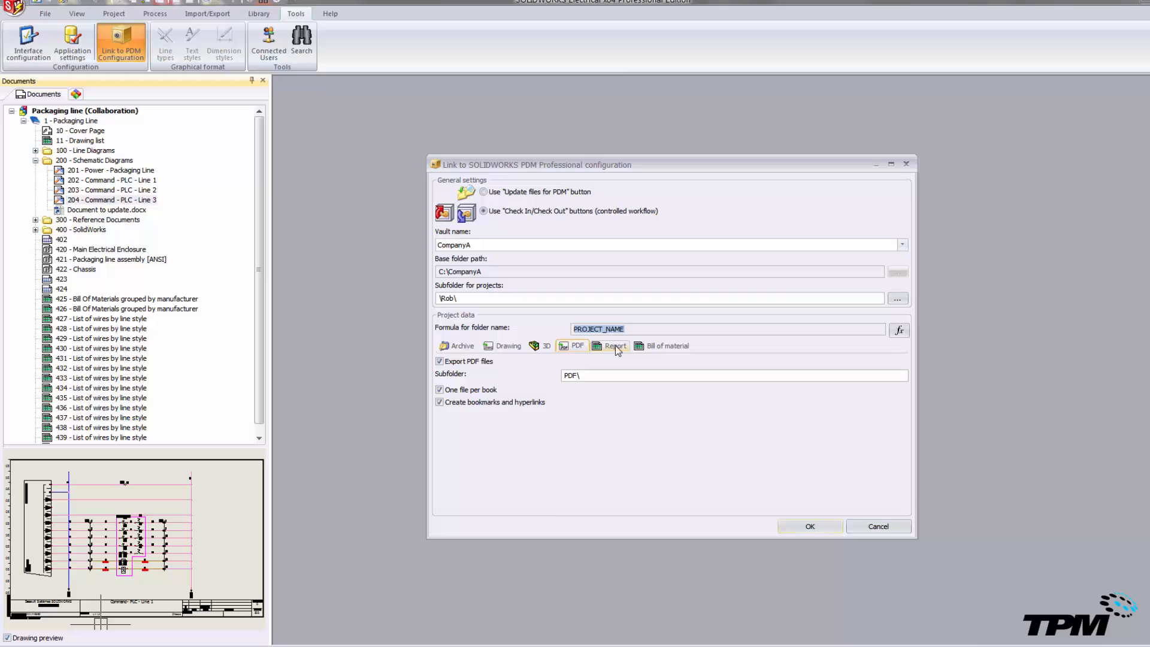
{"action": "left_click", "coordinate": [615, 345]}
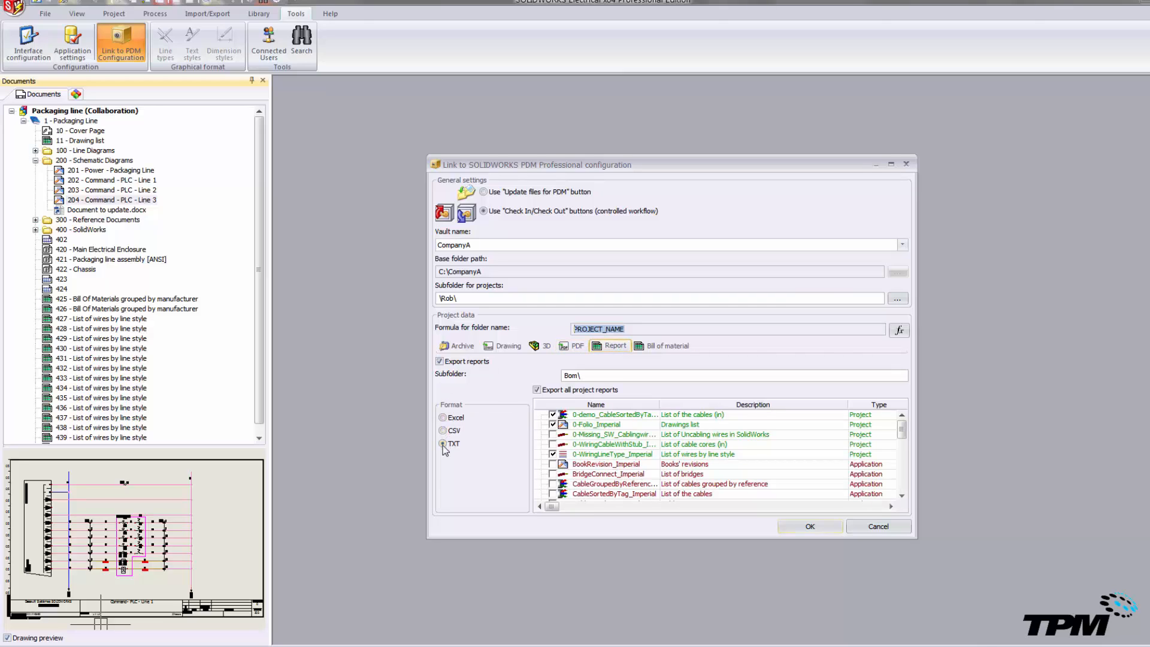
{"action": "left_click", "coordinate": [665, 346]}
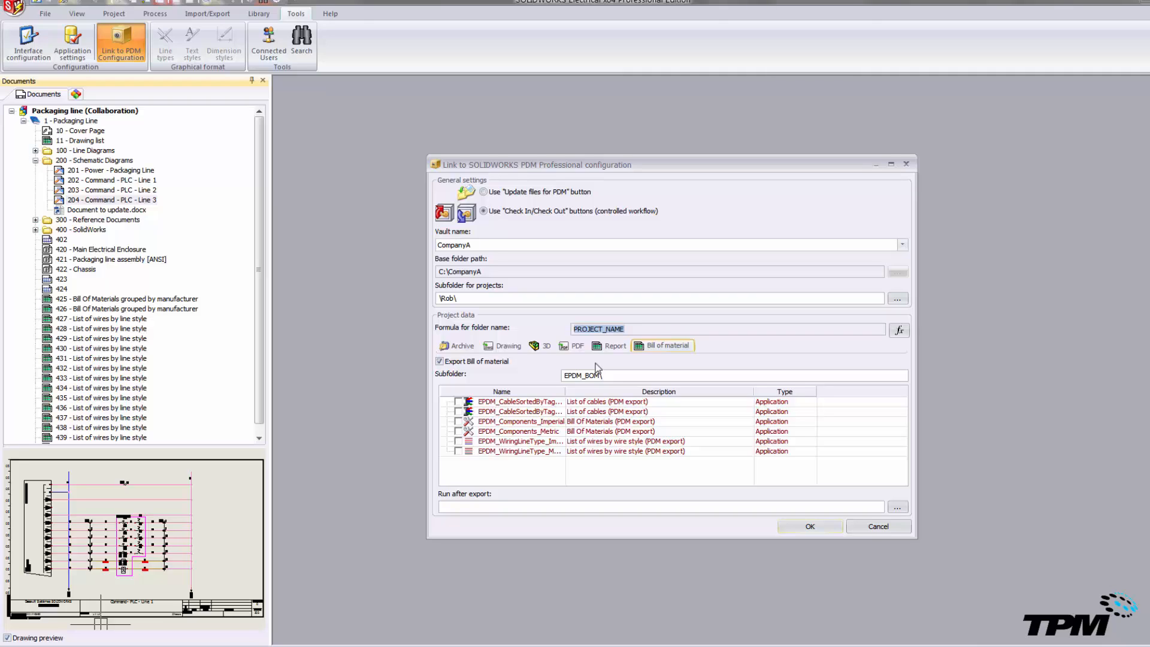
{"action": "mouse_move", "coordinate": [857, 534]}
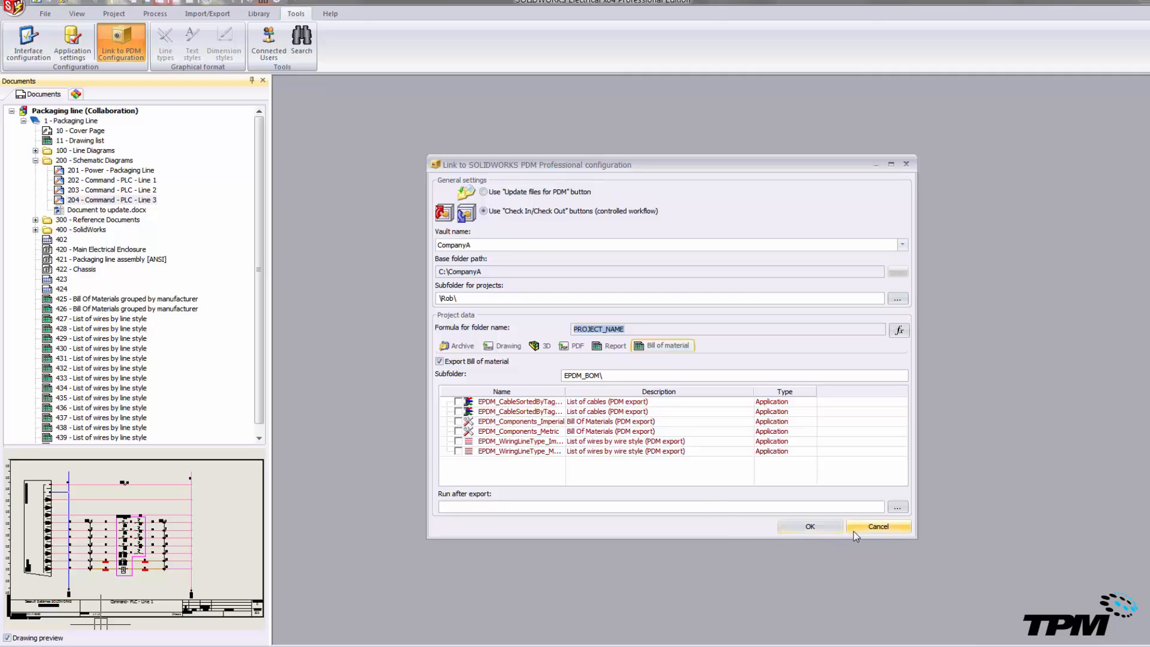
- Cancel the Link to SOLIDWORKS PDM Professional configuration dialog, discarding its changes
{"action": "left_click", "coordinate": [878, 526]}
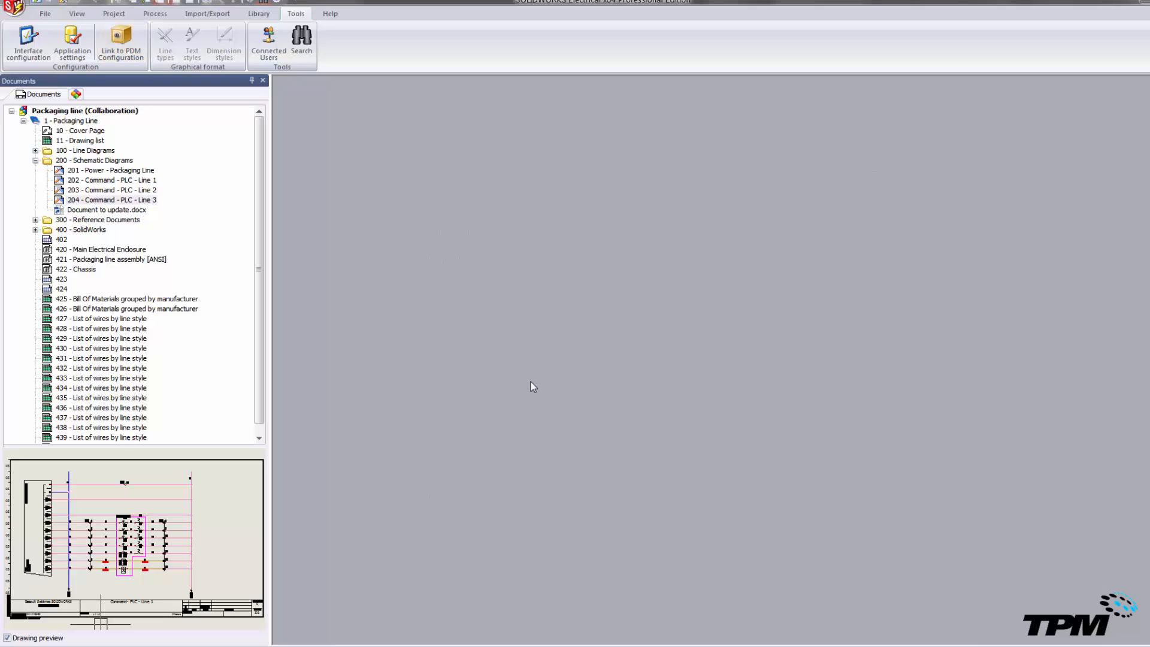
{"action": "mouse_move", "coordinate": [526, 386]}
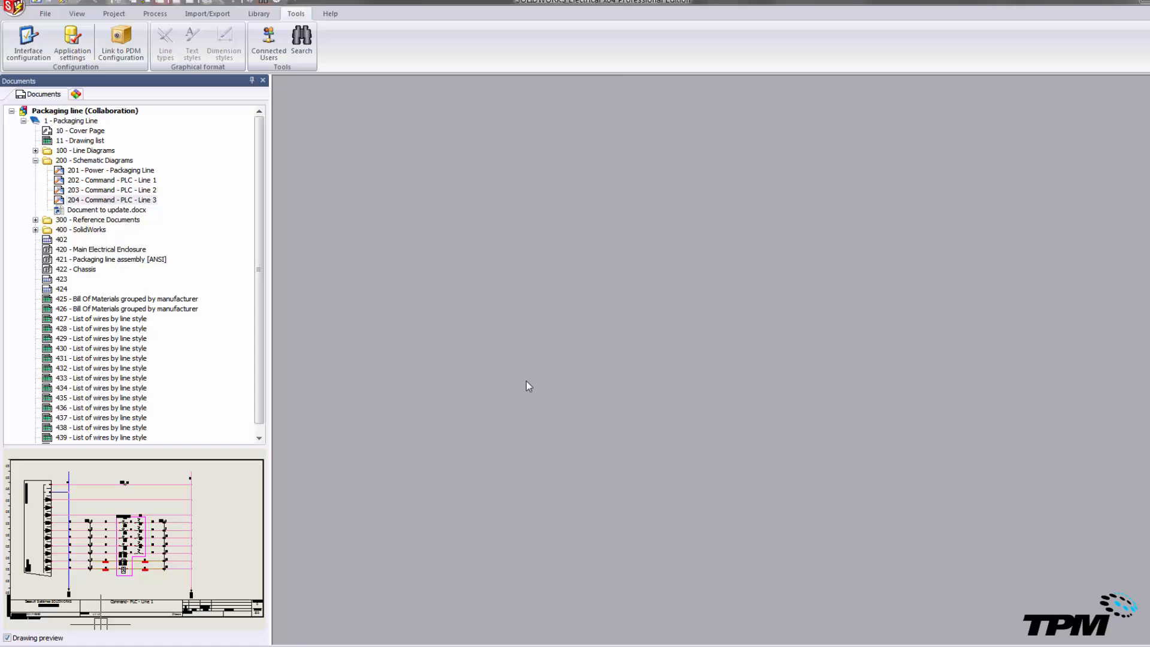